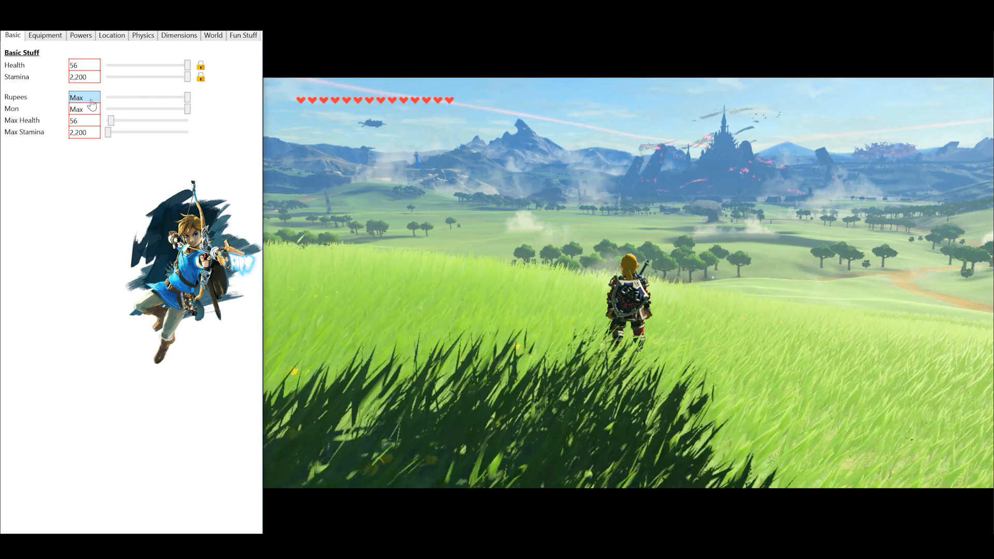
Step: Drag the Max Health slider fully right so it reads Max
{"action": "left_click_drag", "start_coordinate": [184, 98], "coordinate": [146, 98]}
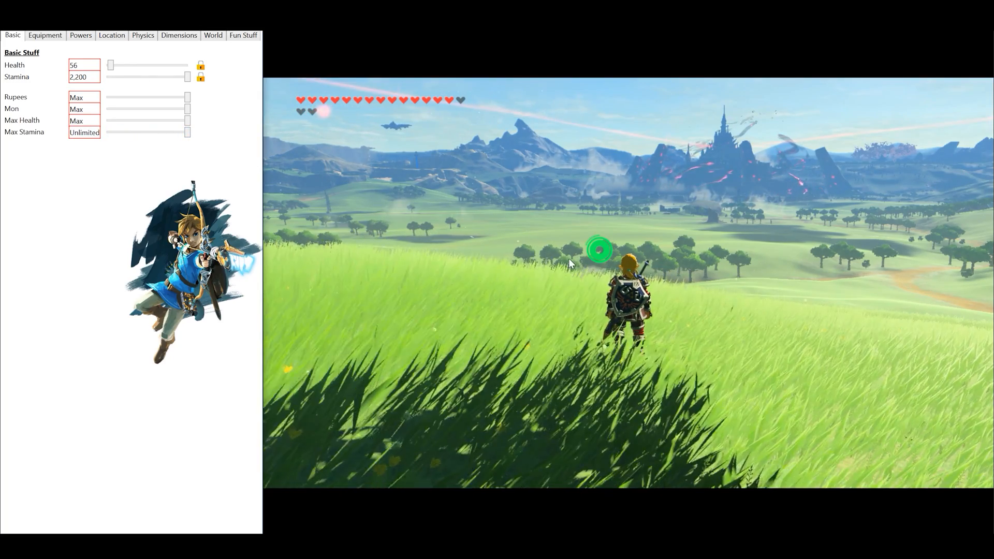
Step: In Equipment > Sword, enlarge the blade size to 2 and edit the grip size
{"action": "left_click", "coordinate": [44, 35]}
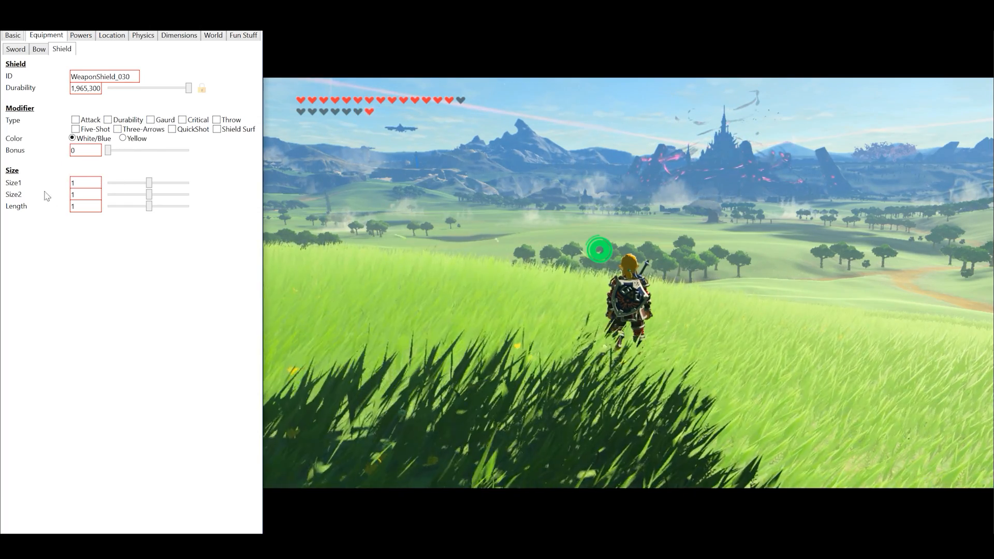
{"action": "left_click", "coordinate": [16, 49]}
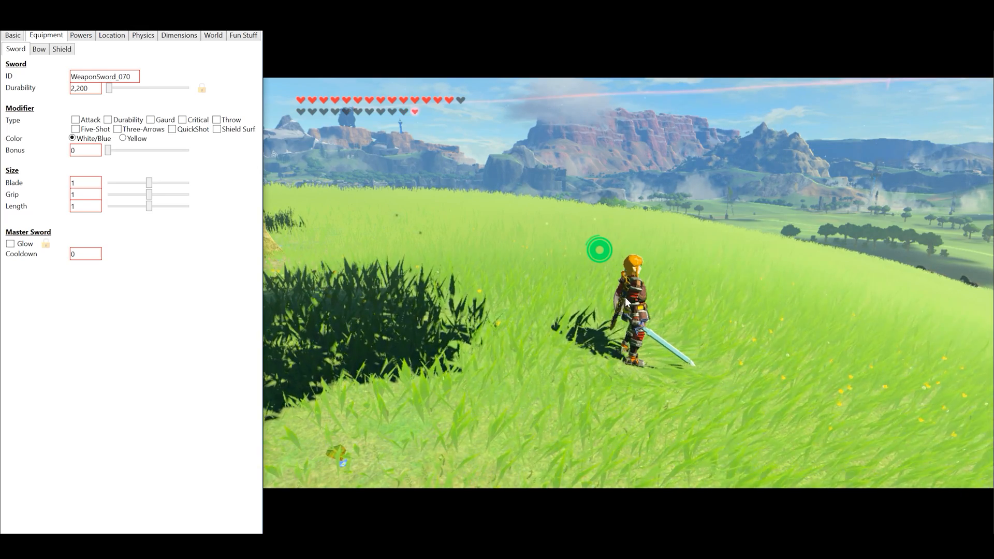
{"action": "left_click", "coordinate": [86, 182]}
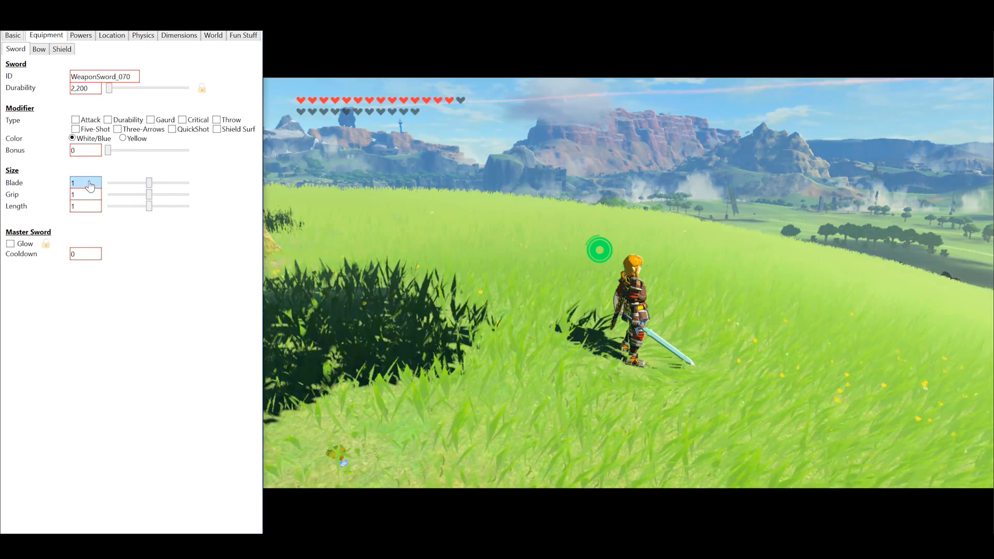
{"action": "left_click", "coordinate": [84, 182]}
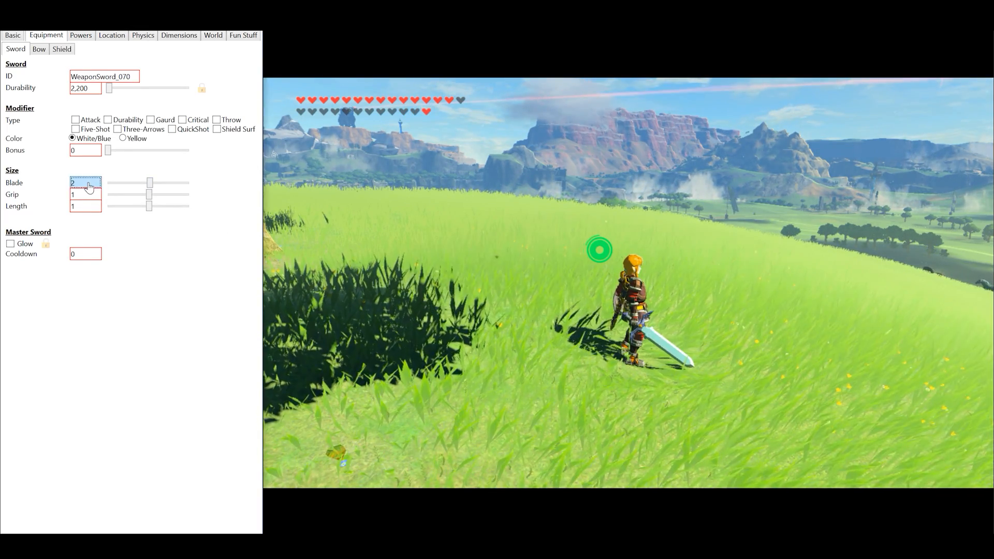
{"action": "left_click", "coordinate": [85, 195]}
{"action": "type", "text": "2"}
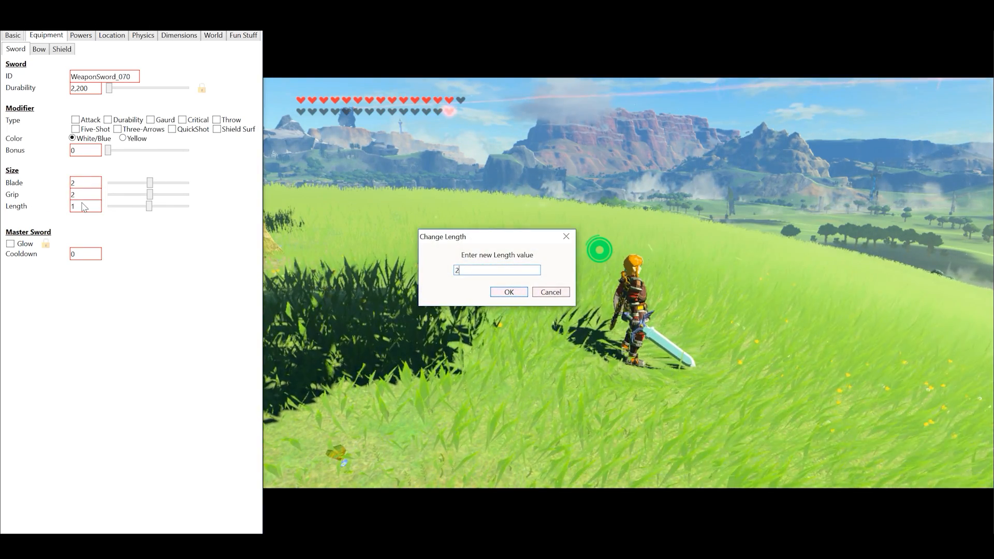
Step: Set a new sword length, reset it to 1, and enable Master Sword Glow
{"action": "left_click", "coordinate": [507, 292]}
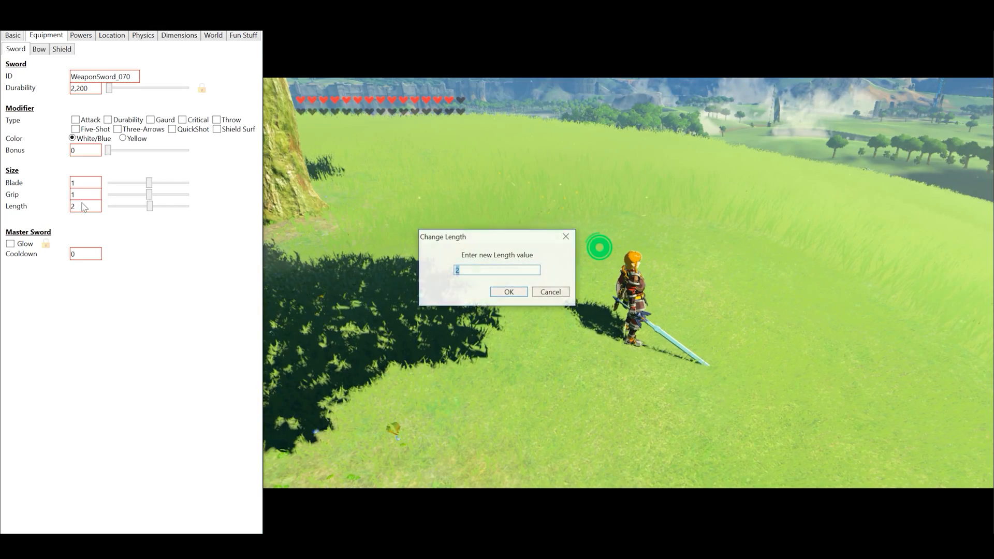
{"action": "left_click", "coordinate": [507, 292]}
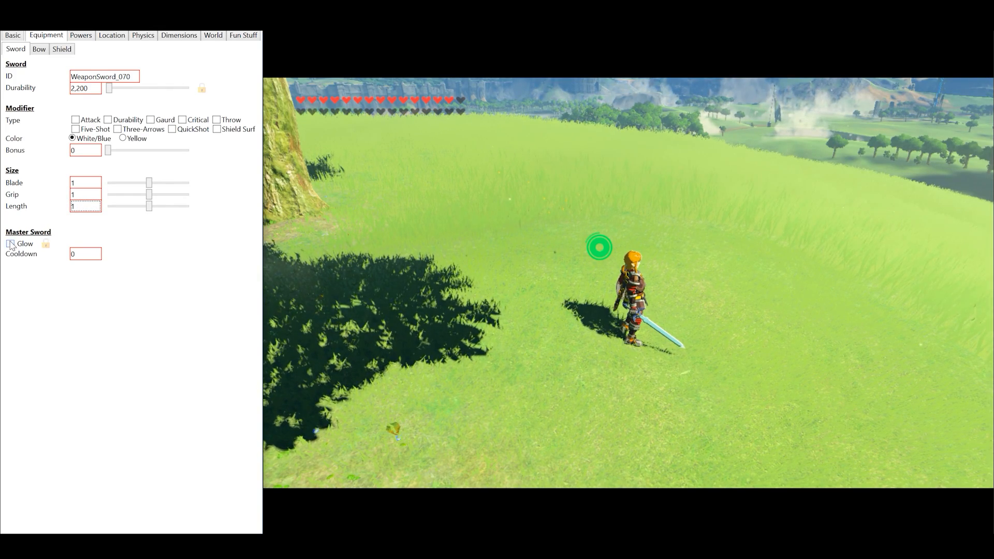
{"action": "left_click", "coordinate": [9, 243]}
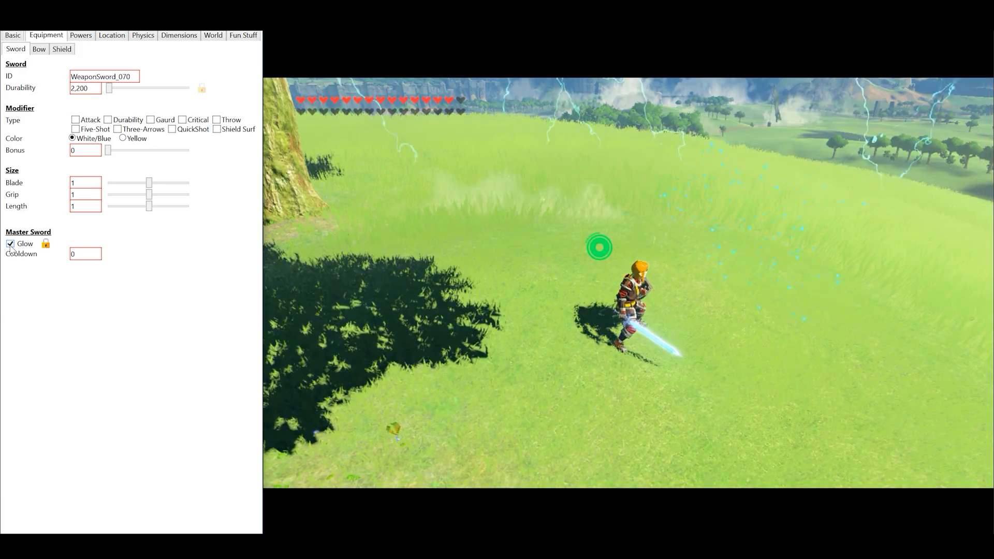
{"action": "left_click", "coordinate": [80, 36]}
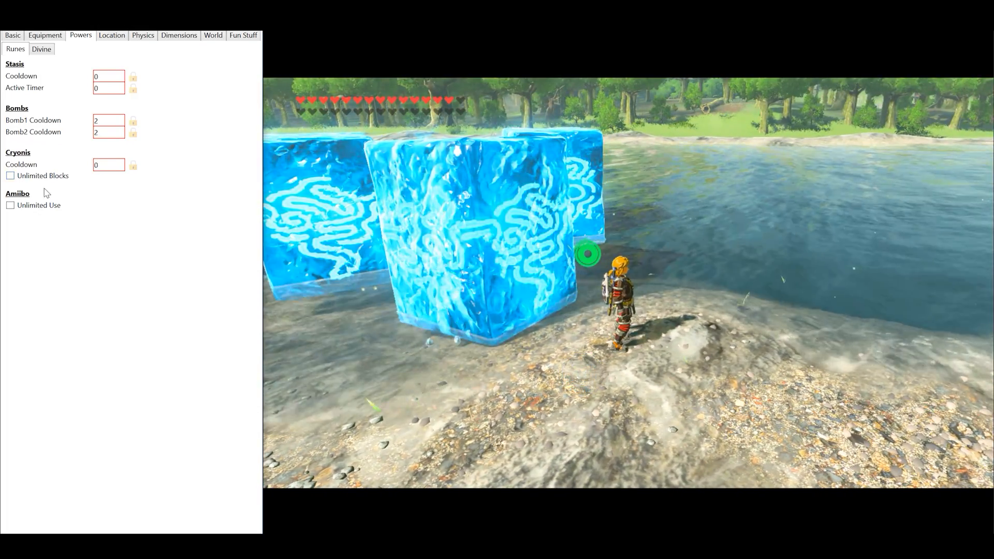
Step: Enable Unlimited Blocks for Cryonis under Powers > Runes
{"action": "left_click", "coordinate": [10, 176]}
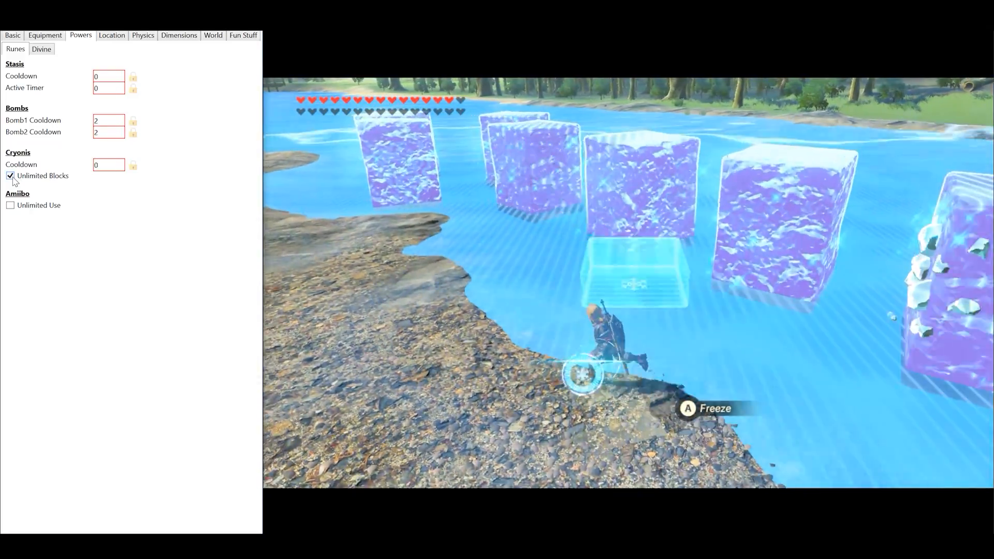
{"action": "left_click", "coordinate": [111, 35]}
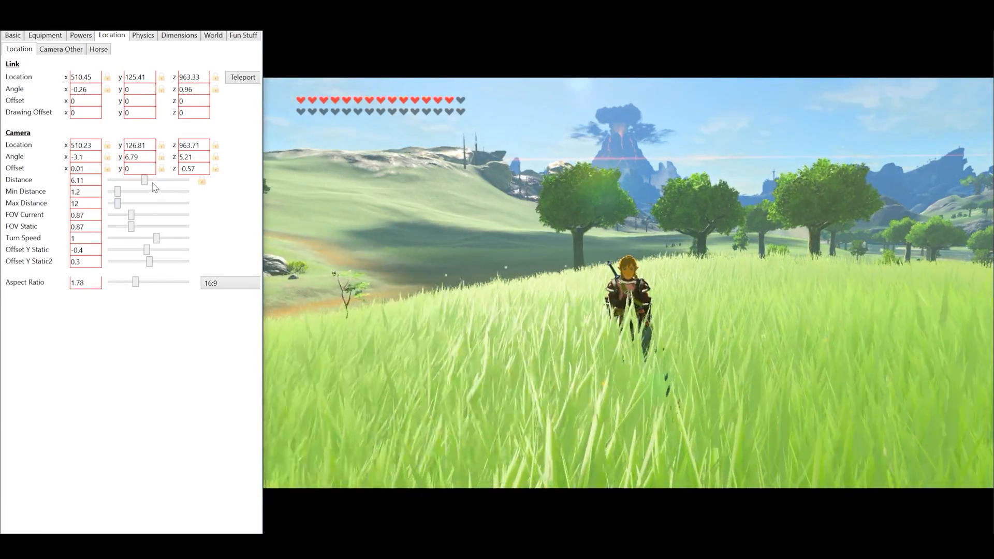
Step: Bring Camera Distance in to 2.3 and widen FOV Current to 1.1
{"action": "left_click_drag", "start_coordinate": [143, 180], "coordinate": [163, 180]}
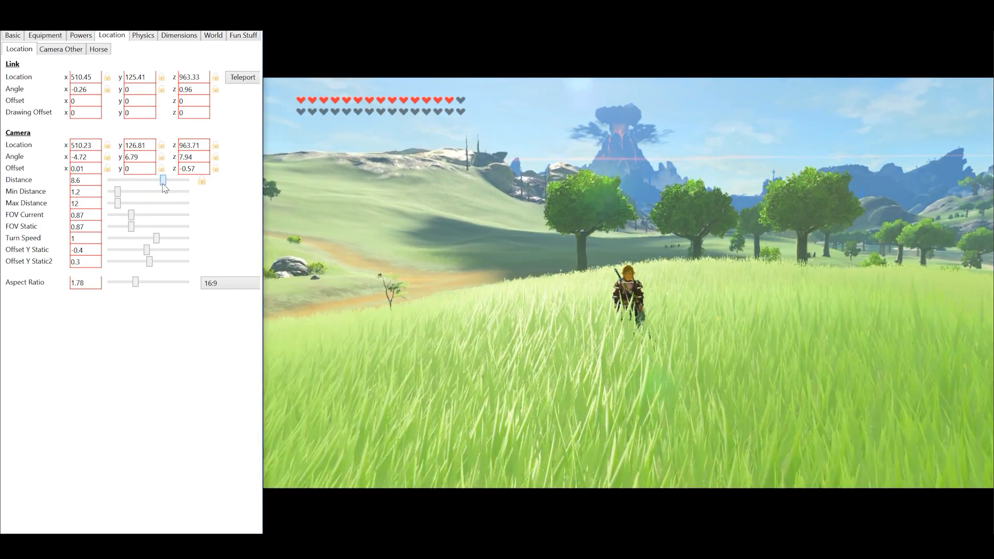
{"action": "left_click_drag", "start_coordinate": [162, 180], "coordinate": [116, 179]}
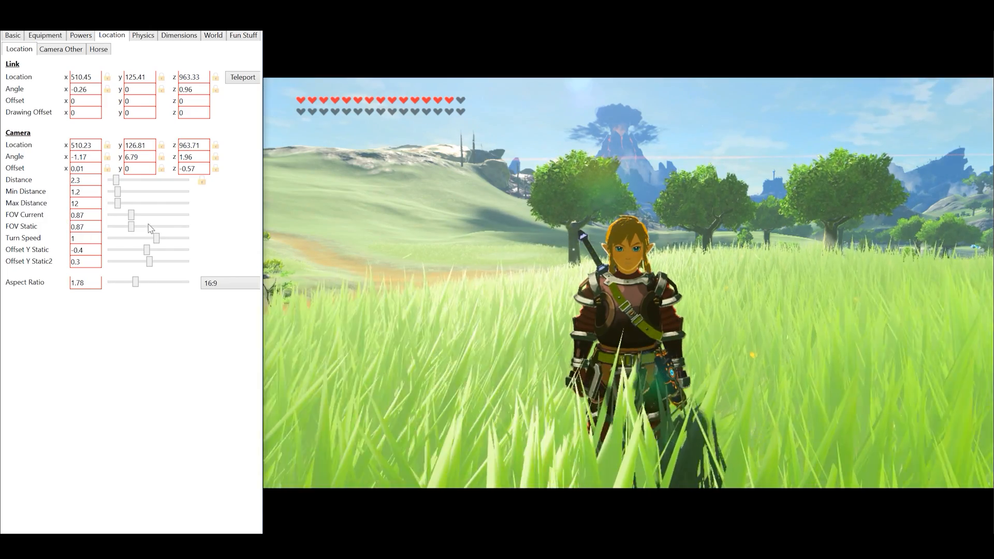
{"action": "left_click_drag", "start_coordinate": [129, 216], "coordinate": [134, 216]}
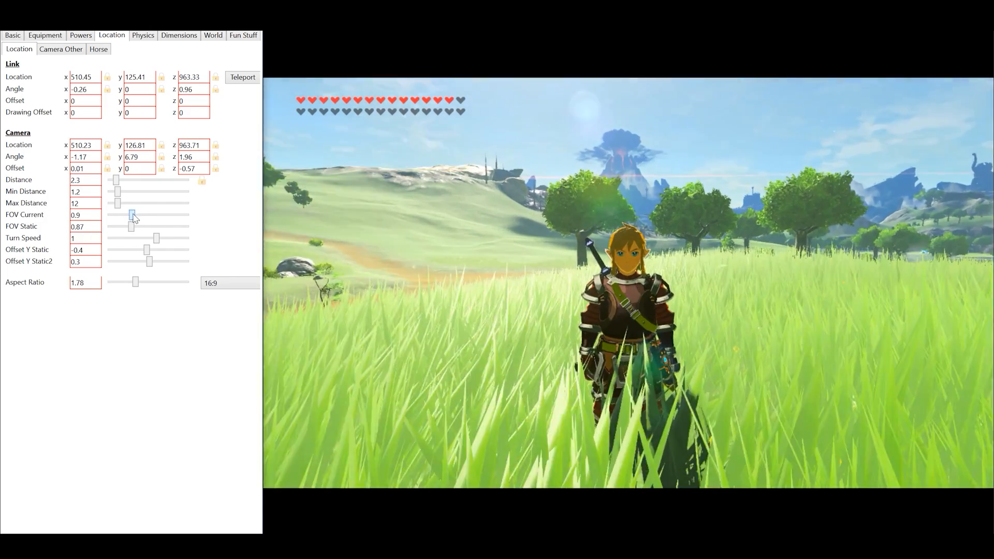
{"action": "left_click_drag", "start_coordinate": [132, 216], "coordinate": [138, 215]}
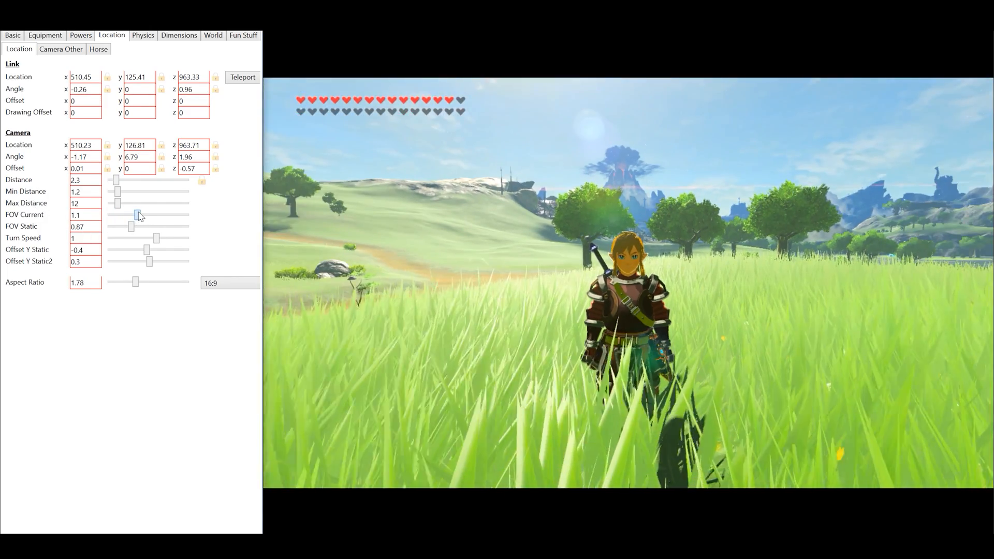
Step: Test slower camera Turn Speed values, then restore it to 1
{"action": "left_click_drag", "start_coordinate": [132, 238], "coordinate": [153, 238]}
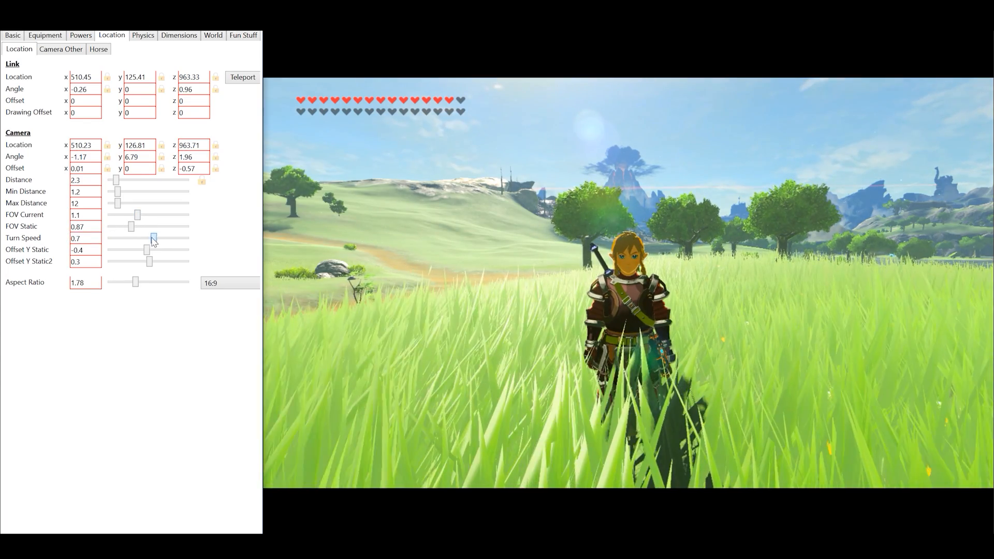
{"action": "left_click_drag", "start_coordinate": [155, 238], "coordinate": [151, 239]}
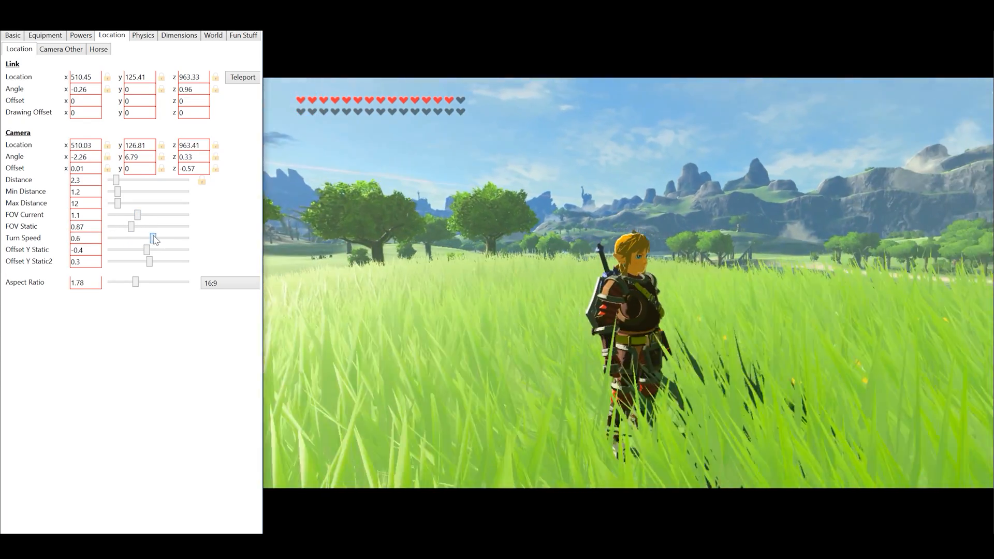
{"action": "left_click_drag", "start_coordinate": [148, 238], "coordinate": [176, 238]}
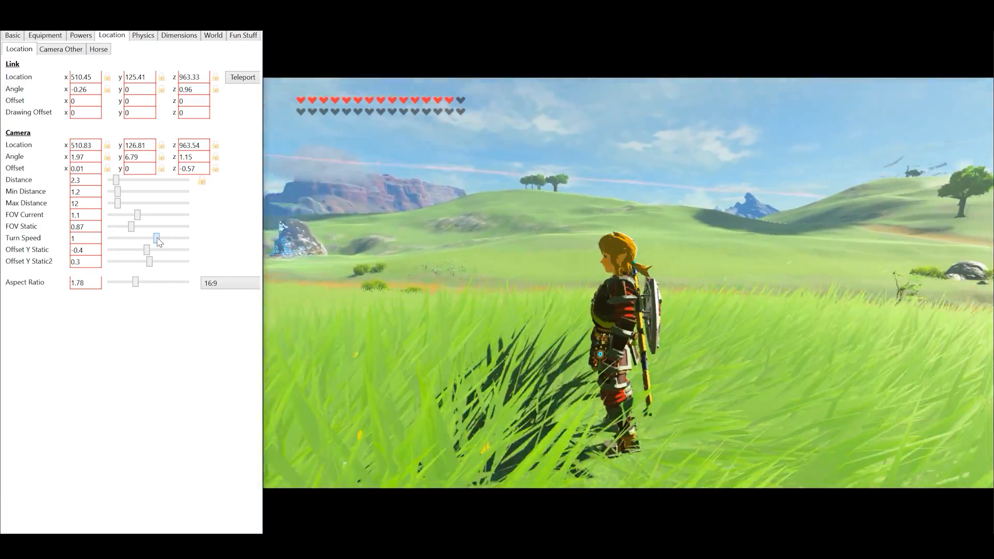
{"action": "left_click_drag", "start_coordinate": [148, 250], "coordinate": [159, 250]}
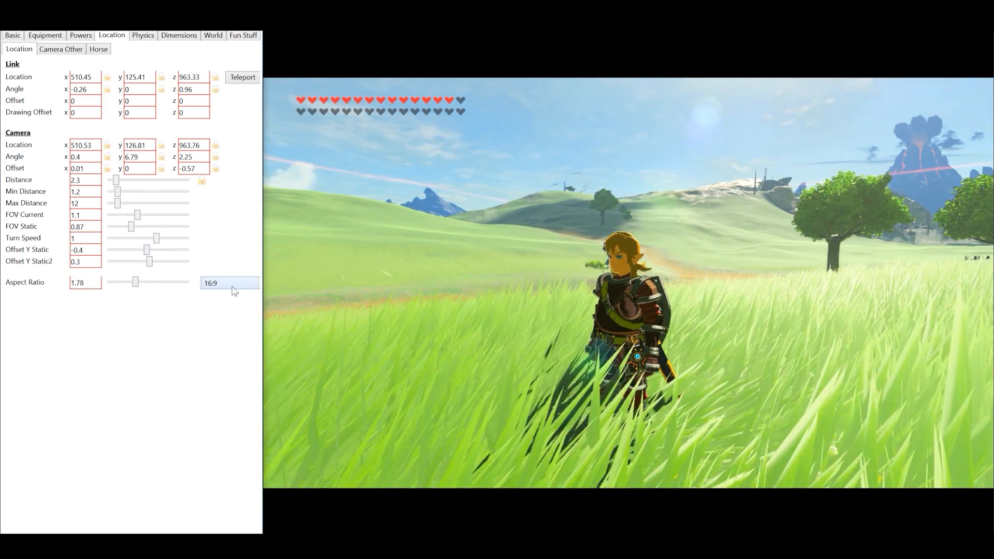
Step: Choose a Custom aspect ratio, narrow it to 1.4, then select the 4:3 preset
{"action": "left_click", "coordinate": [228, 283]}
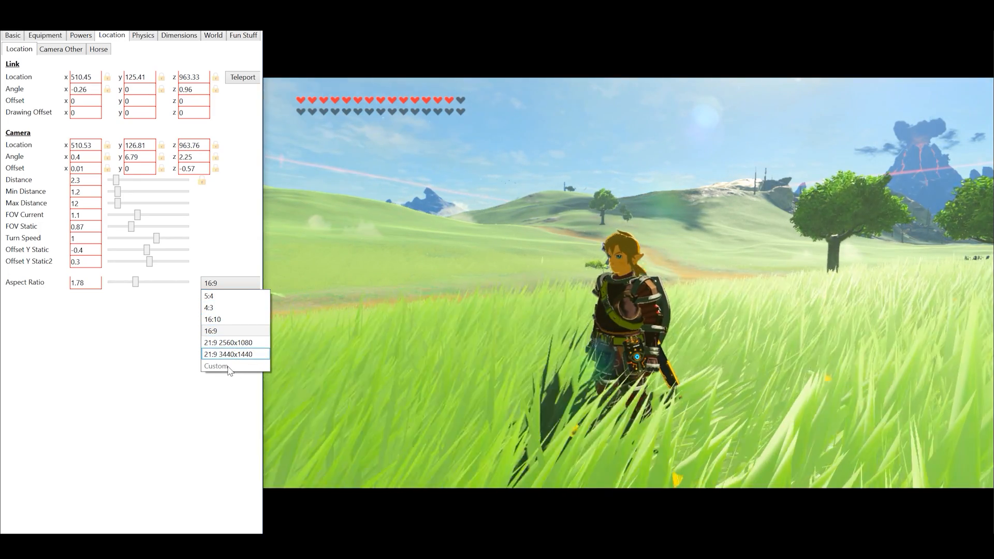
{"action": "left_click", "coordinate": [215, 365]}
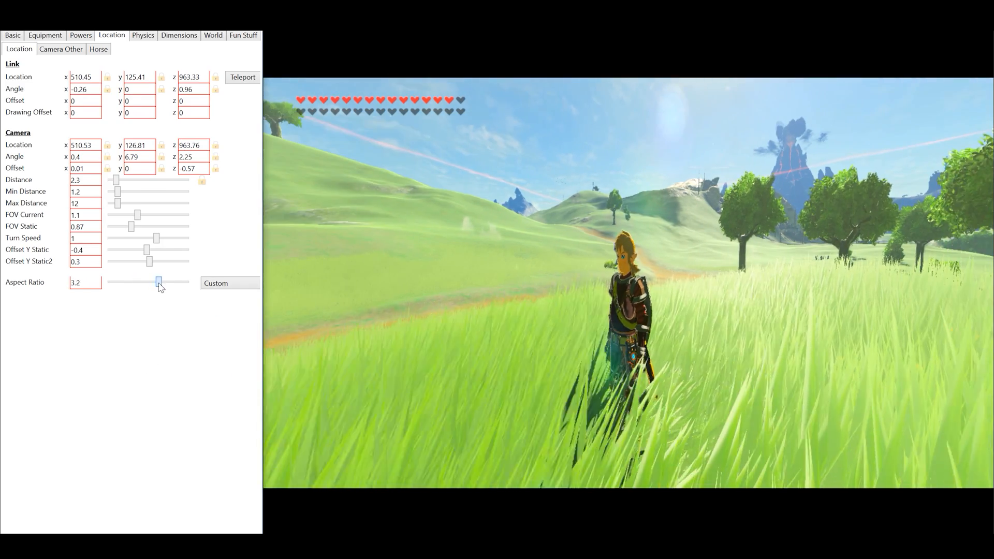
{"action": "left_click_drag", "start_coordinate": [159, 283], "coordinate": [128, 282]}
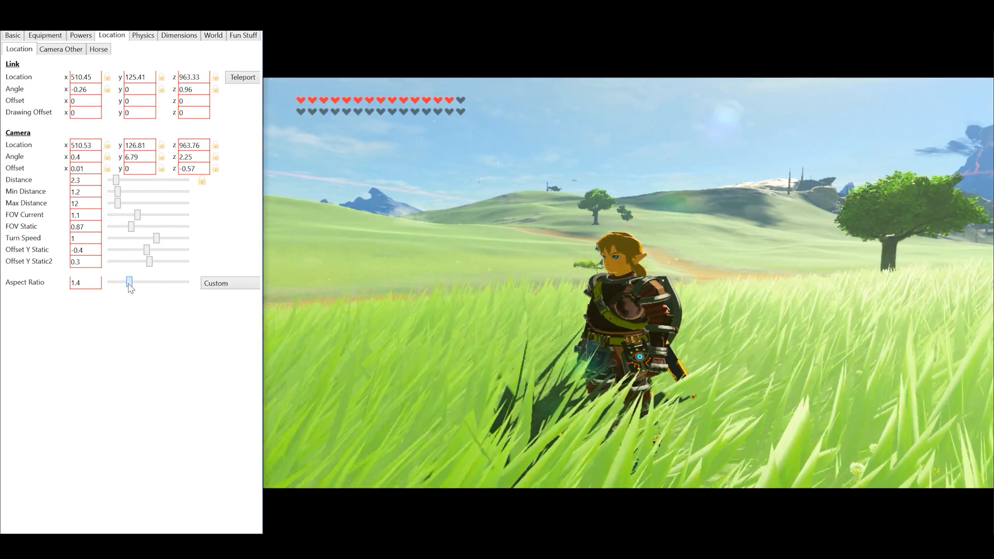
{"action": "left_click", "coordinate": [230, 282]}
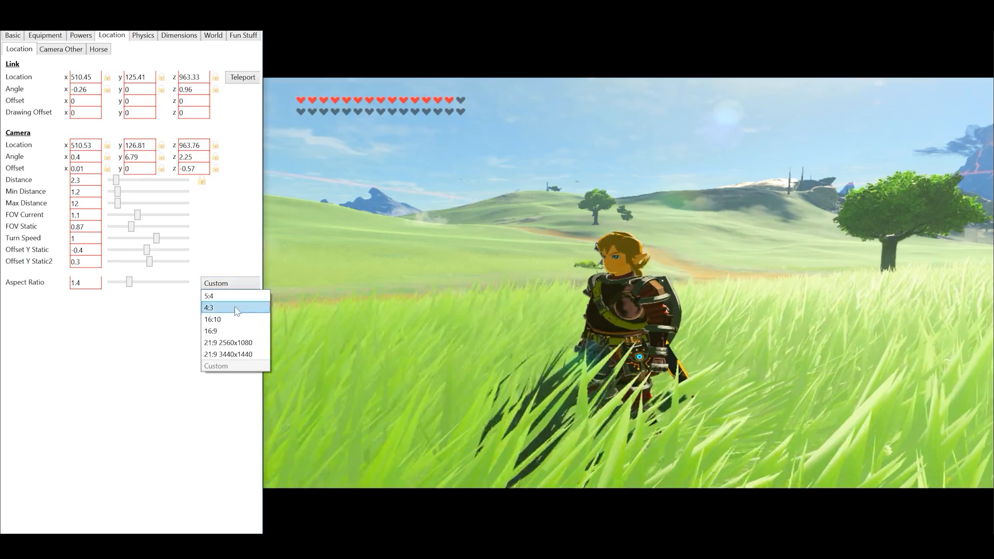
{"action": "left_click", "coordinate": [213, 331]}
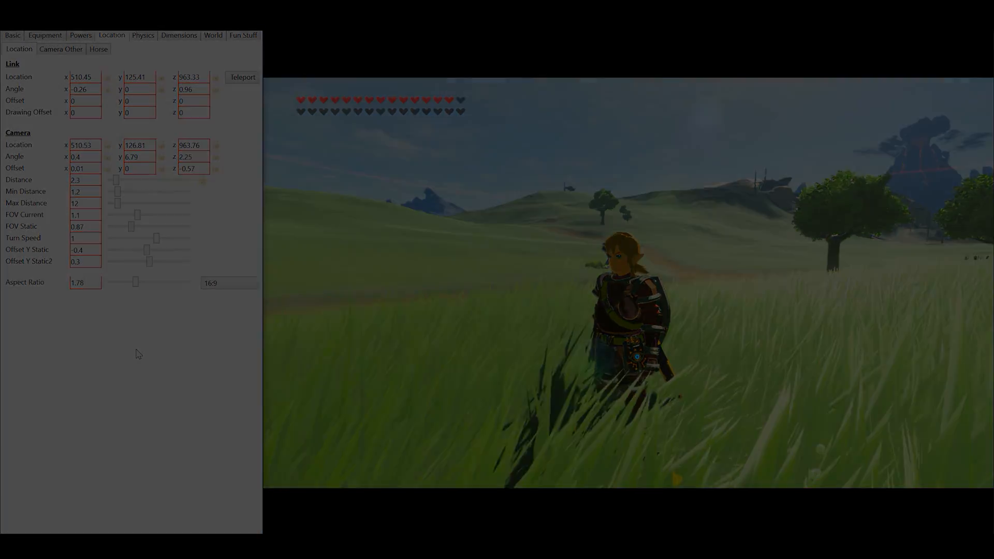
{"action": "left_click", "coordinate": [142, 35]}
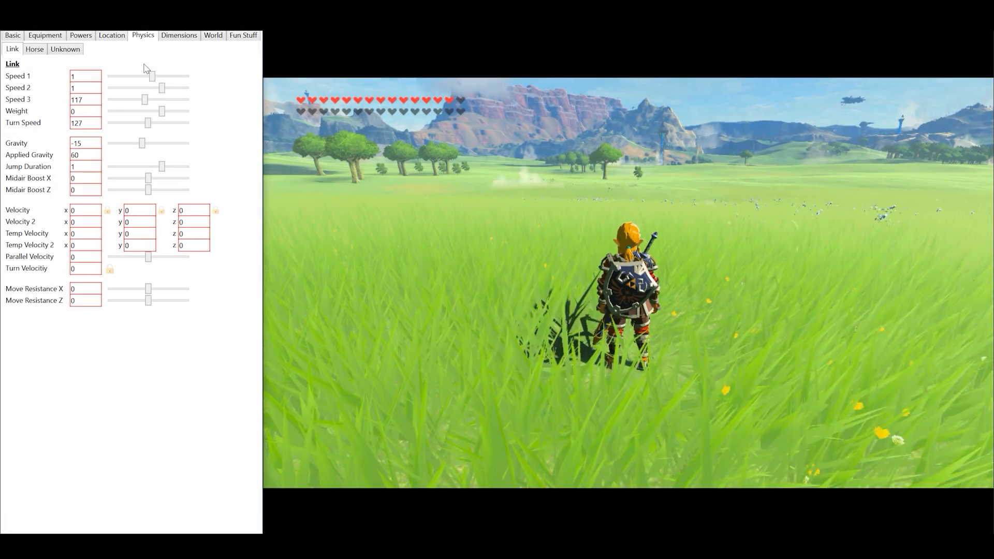
Step: Raise Speed 1 to 8.5 then reset it to 1; test weight 49.6 and 3.6, returning to 0
{"action": "left_click_drag", "start_coordinate": [149, 75], "coordinate": [180, 75]}
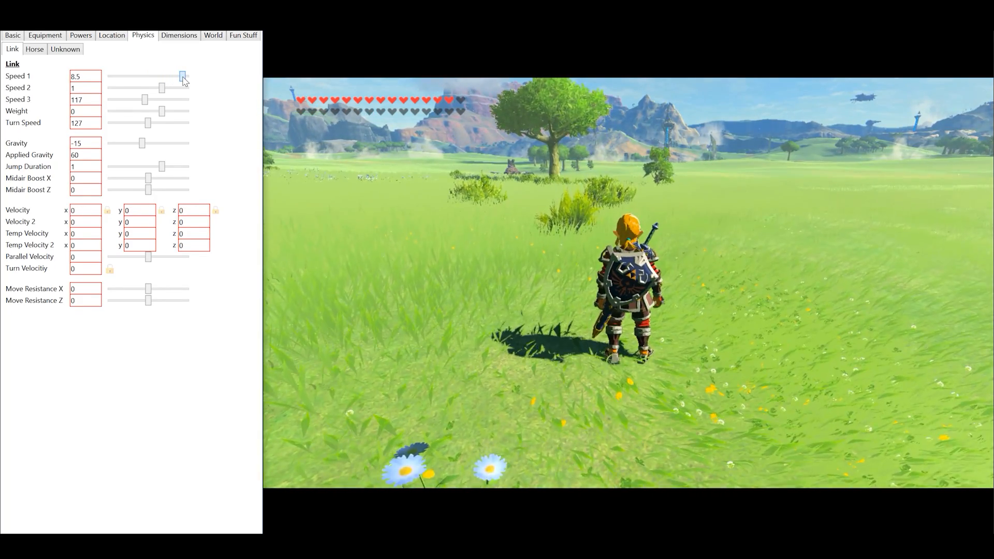
{"action": "left_click", "coordinate": [85, 76]}
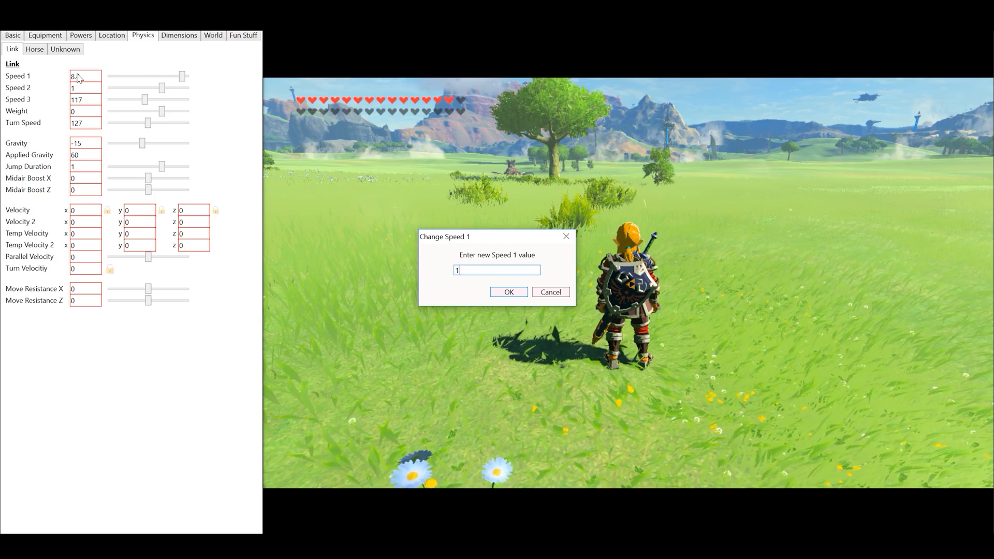
{"action": "left_click", "coordinate": [508, 292]}
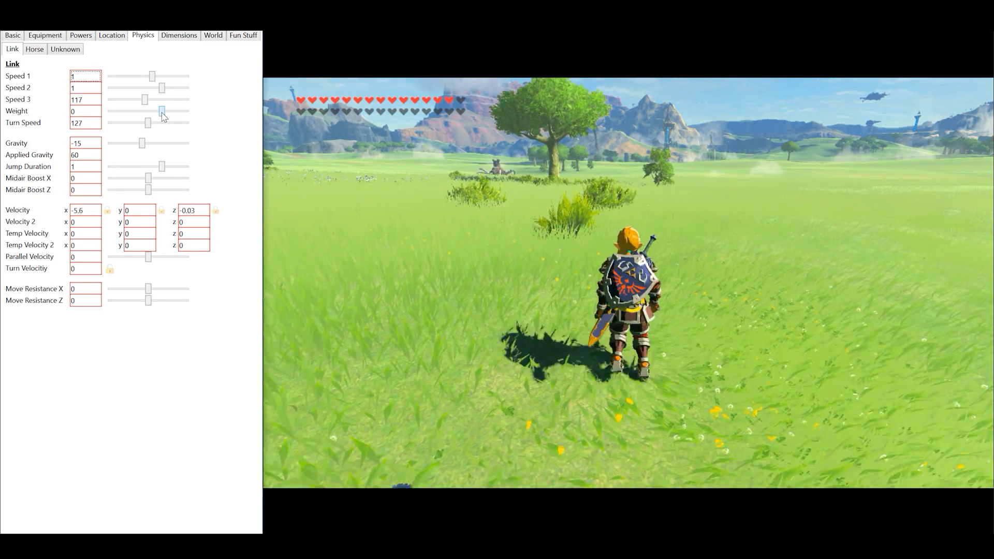
{"action": "left_click_drag", "start_coordinate": [160, 110], "coordinate": [189, 110]}
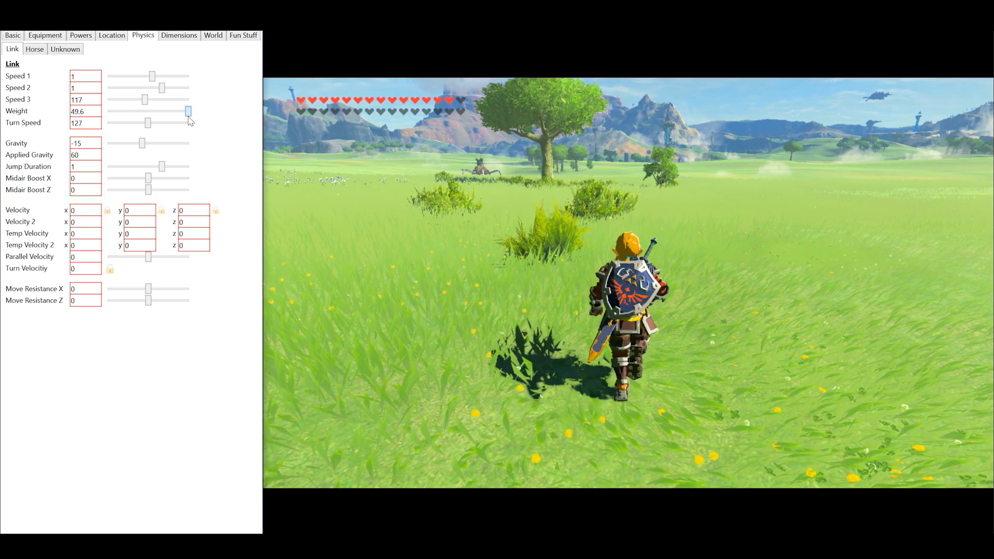
{"action": "left_click_drag", "start_coordinate": [189, 112], "coordinate": [161, 112]}
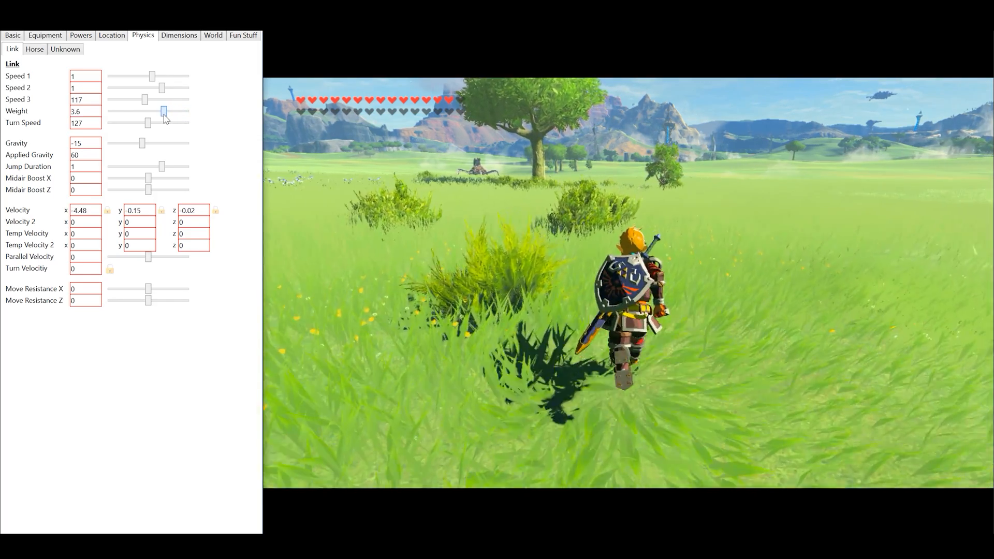
{"action": "left_click_drag", "start_coordinate": [163, 111], "coordinate": [158, 111]}
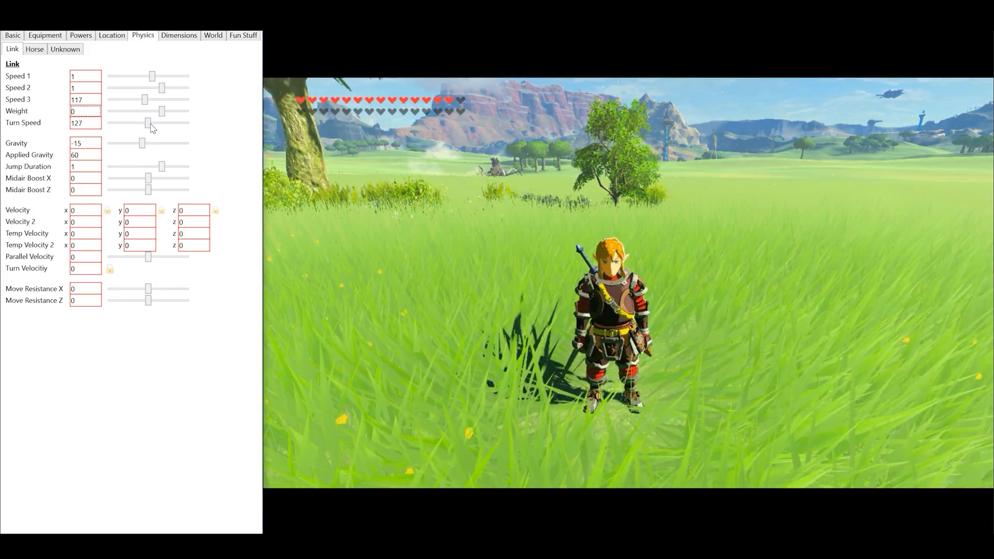
Step: Sweep Link's turn speed through 236, 255, 67 and 45, leaving it at 114
{"action": "left_click_drag", "start_coordinate": [150, 123], "coordinate": [182, 123]}
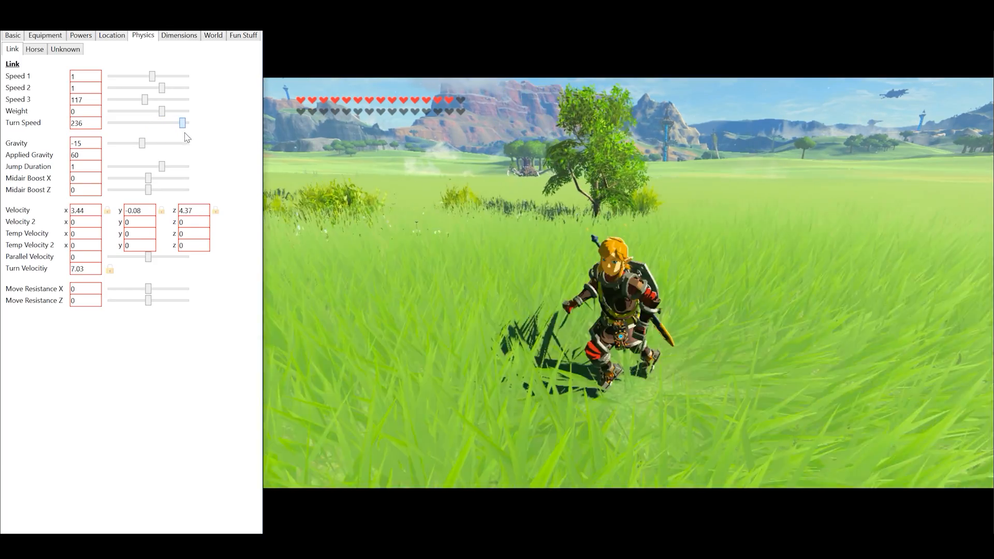
{"action": "left_click_drag", "start_coordinate": [180, 123], "coordinate": [189, 122]}
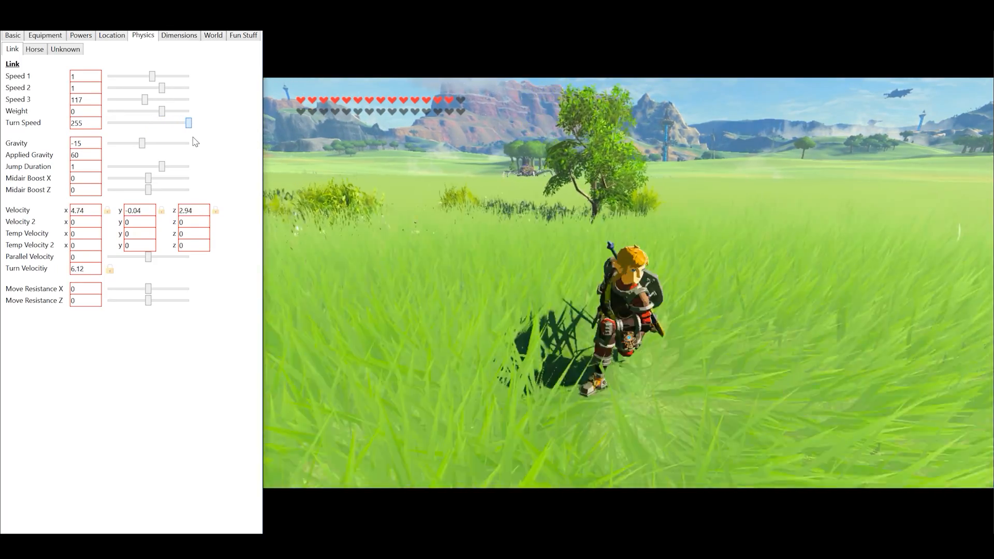
{"action": "left_click_drag", "start_coordinate": [187, 123], "coordinate": [126, 122]}
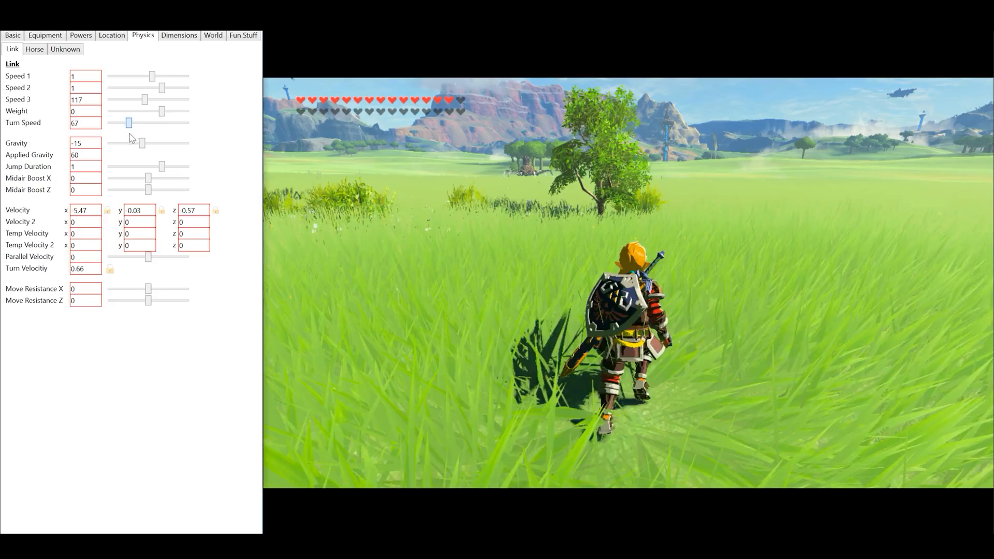
{"action": "left_click_drag", "start_coordinate": [128, 122], "coordinate": [122, 122]}
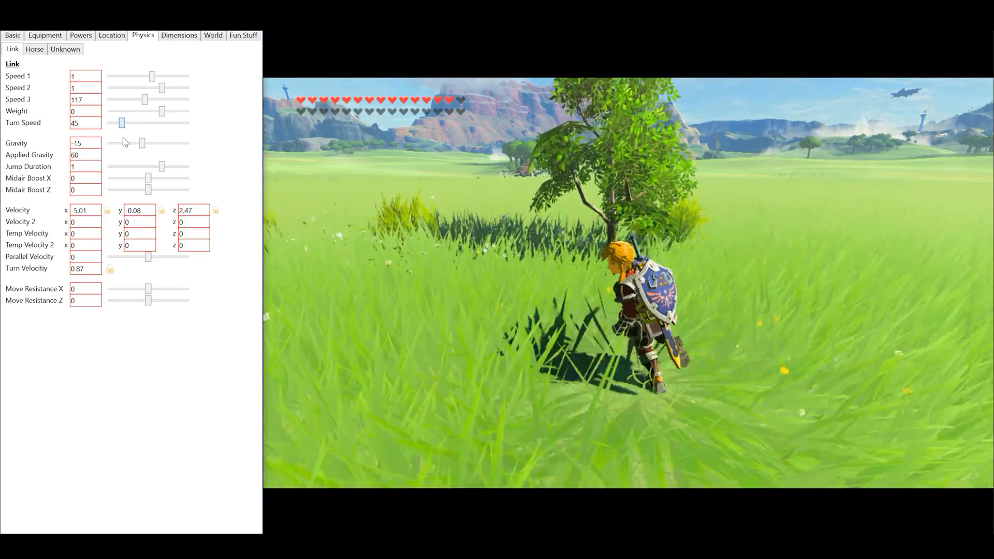
{"action": "left_click_drag", "start_coordinate": [122, 122], "coordinate": [139, 122]}
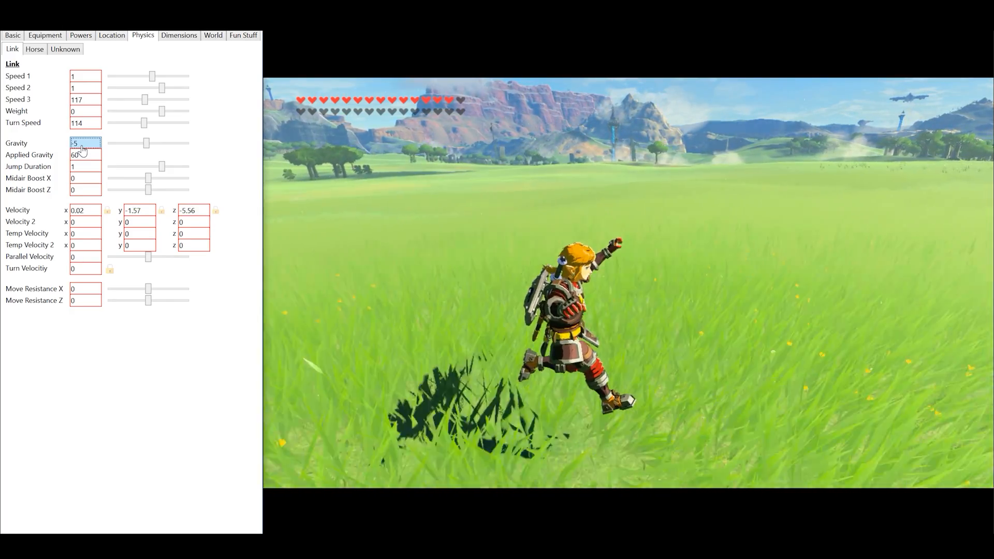
Step: Apply gravity -5, test jump durations 0.2 and -0.4, then reset Jump Duration to 1
{"action": "left_click", "coordinate": [86, 155]}
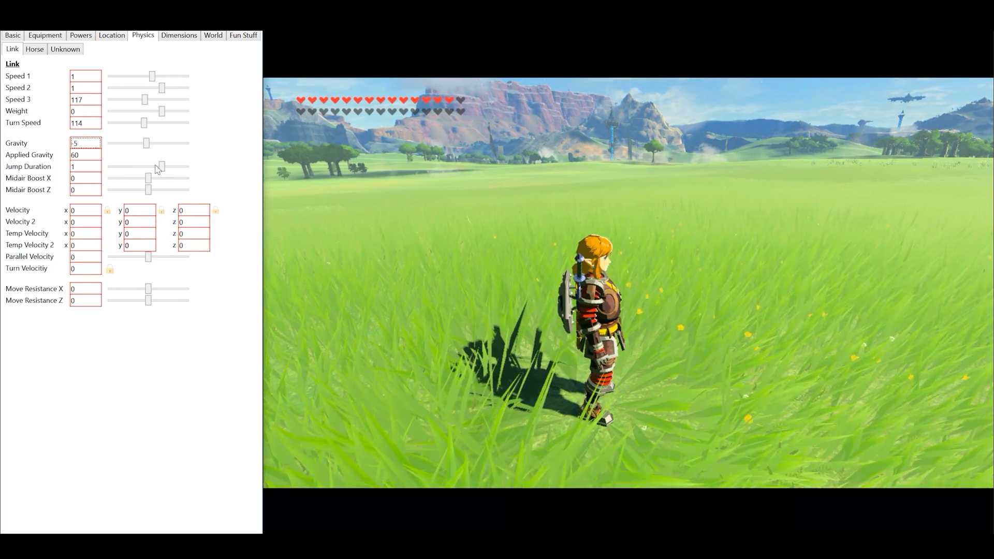
{"action": "left_click_drag", "start_coordinate": [160, 166], "coordinate": [138, 165]}
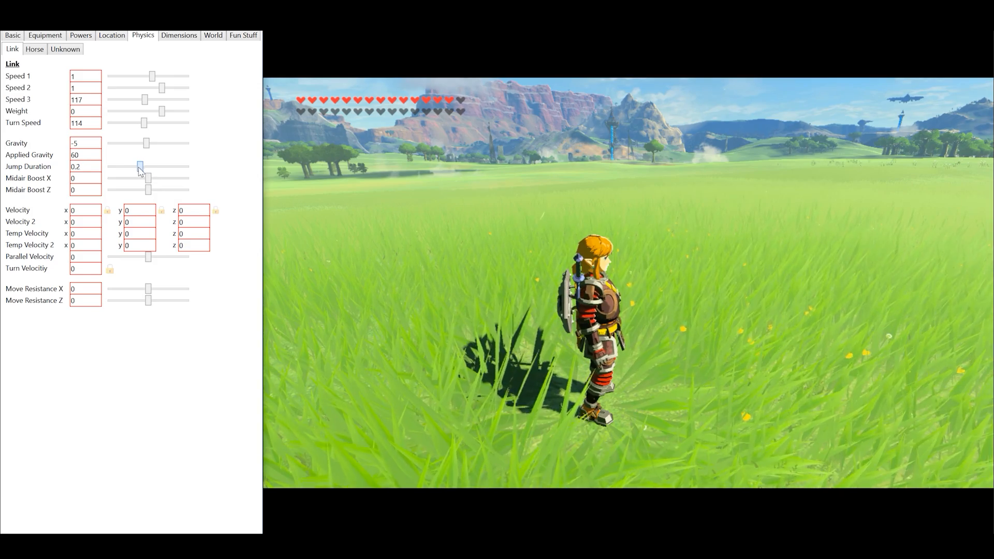
{"action": "left_click_drag", "start_coordinate": [139, 166], "coordinate": [125, 166]}
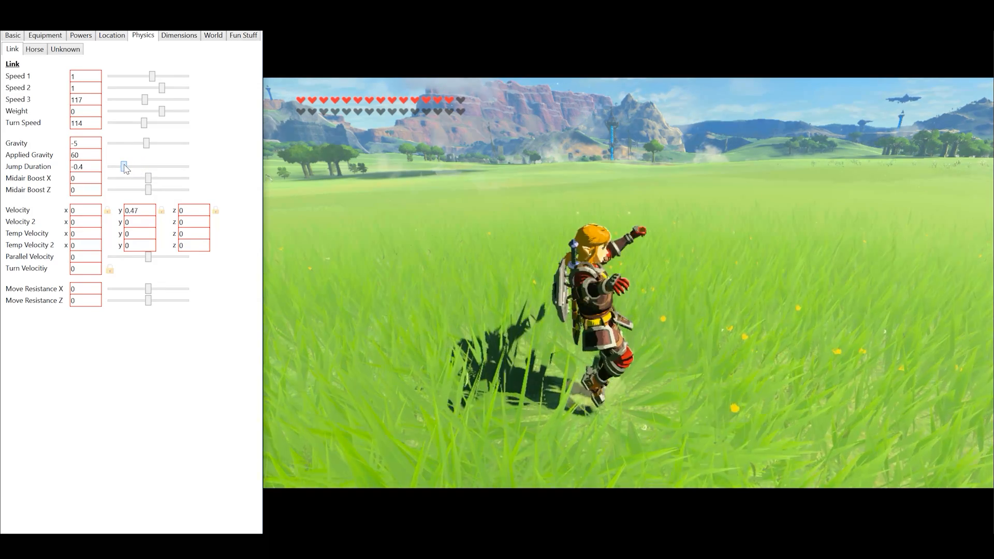
{"action": "left_click", "coordinate": [84, 166]}
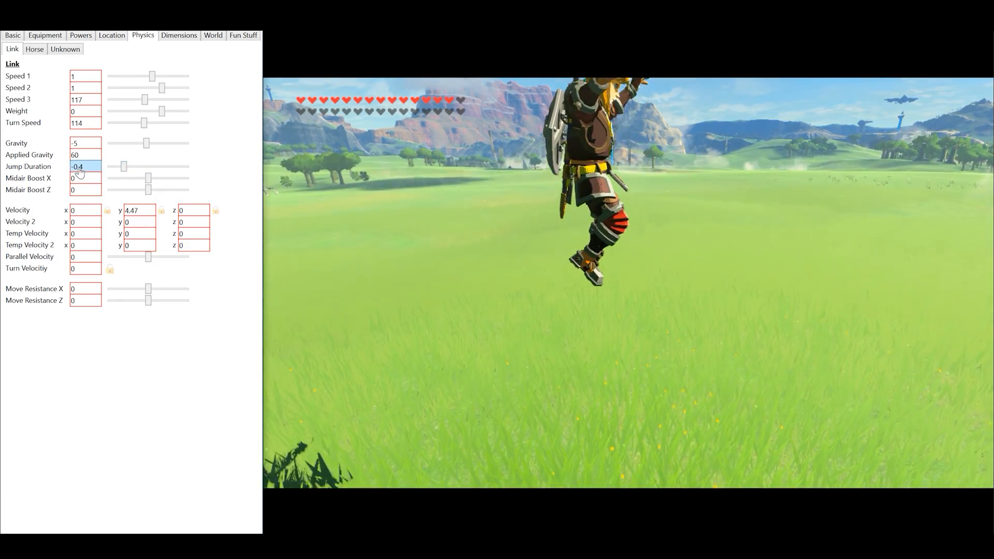
{"action": "double_click", "coordinate": [84, 166]}
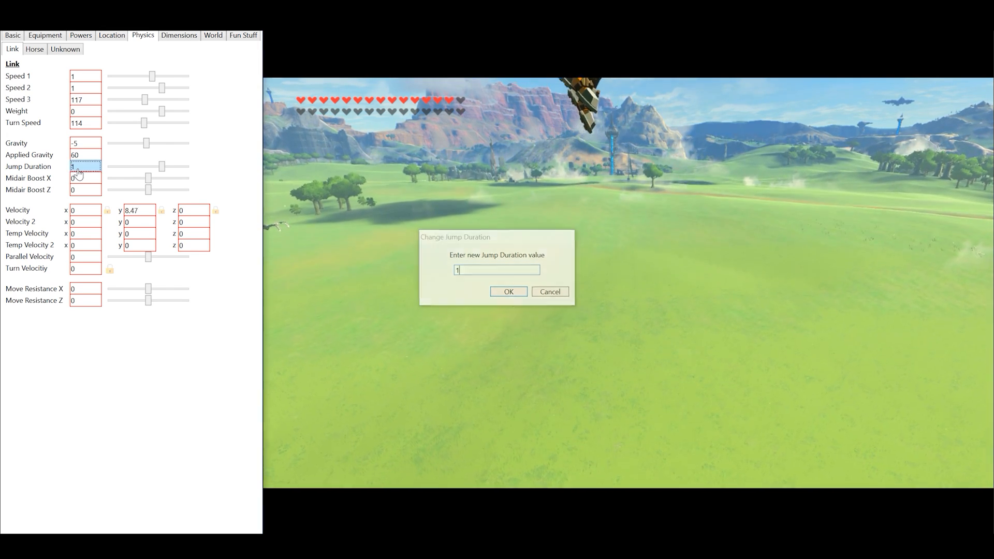
{"action": "left_click", "coordinate": [507, 292]}
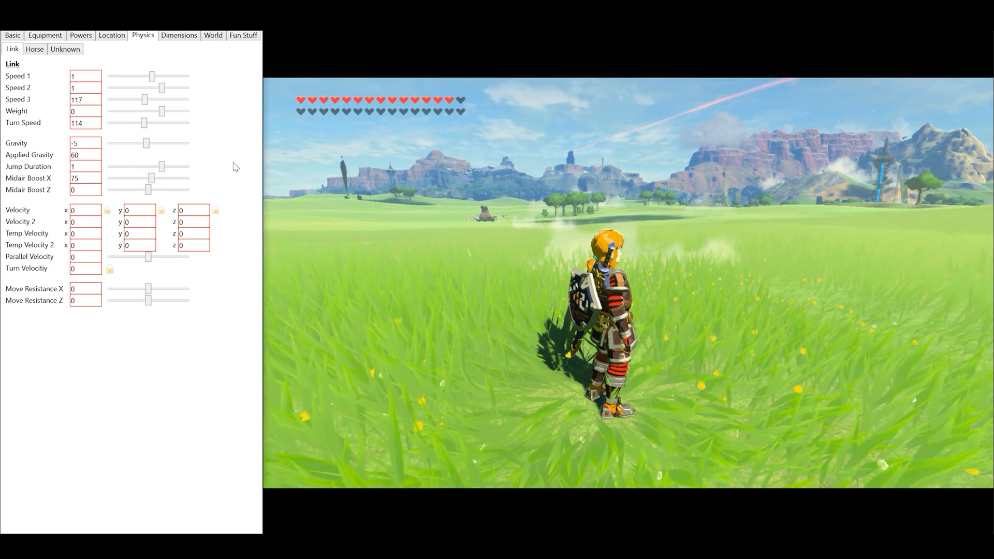
Step: Raise Midair Boost Z to 105 and move to the Dimensions settings
{"action": "left_click_drag", "start_coordinate": [149, 190], "coordinate": [149, 190]}
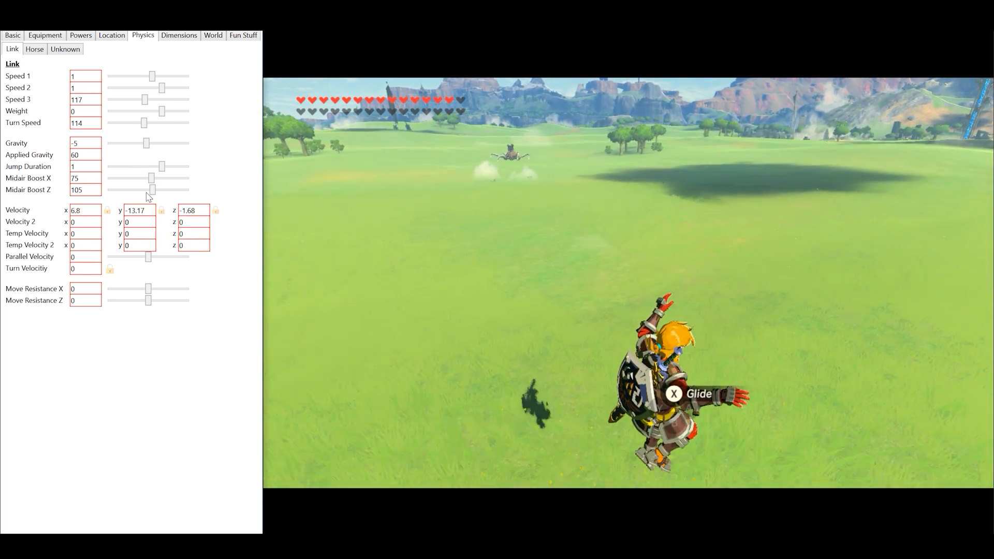
{"action": "left_click", "coordinate": [179, 35]}
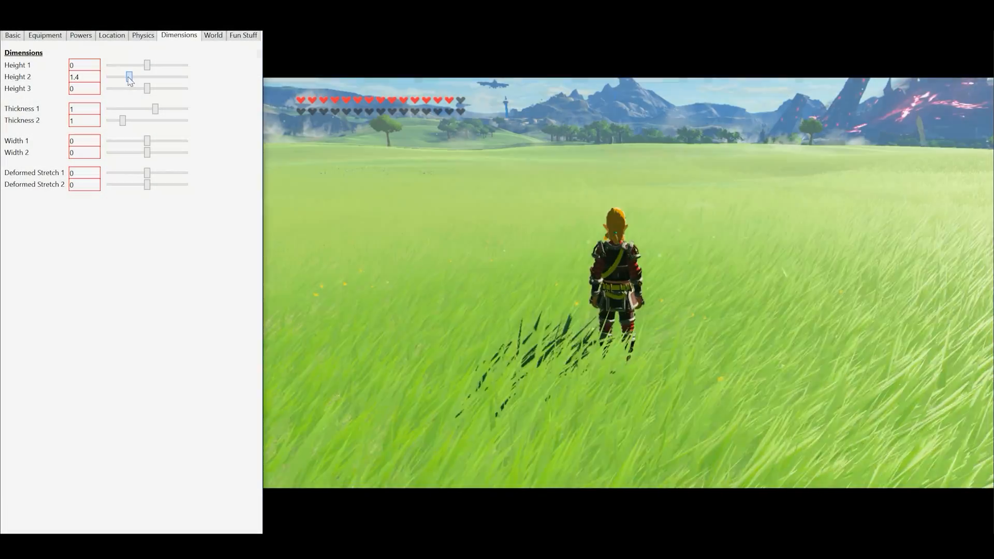
Step: Set Height 2 to 1.8, Thickness 1 to 2.3, and slim Thickness 2 down below 1.1
{"action": "left_click_drag", "start_coordinate": [128, 77], "coordinate": [137, 76]}
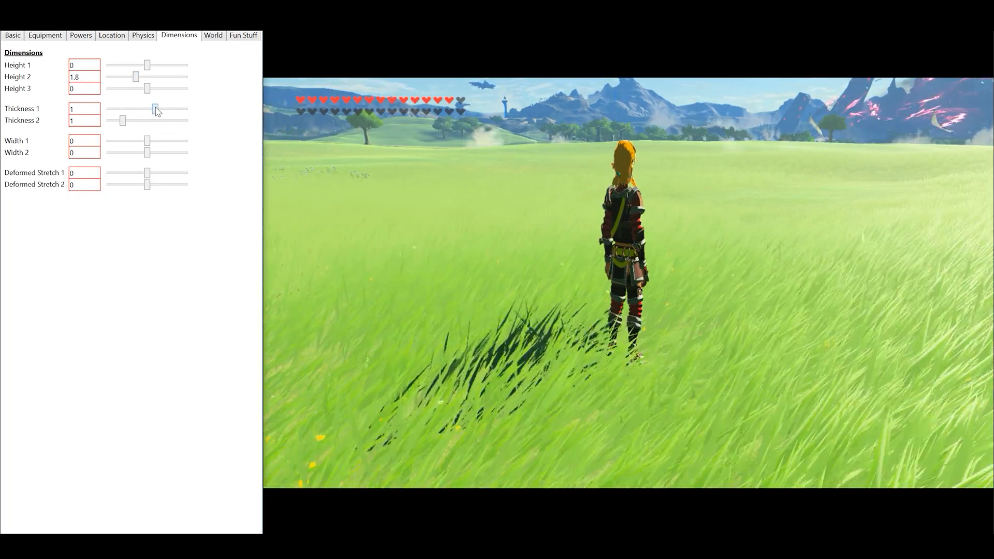
{"action": "left_click_drag", "start_coordinate": [155, 108], "coordinate": [165, 109]}
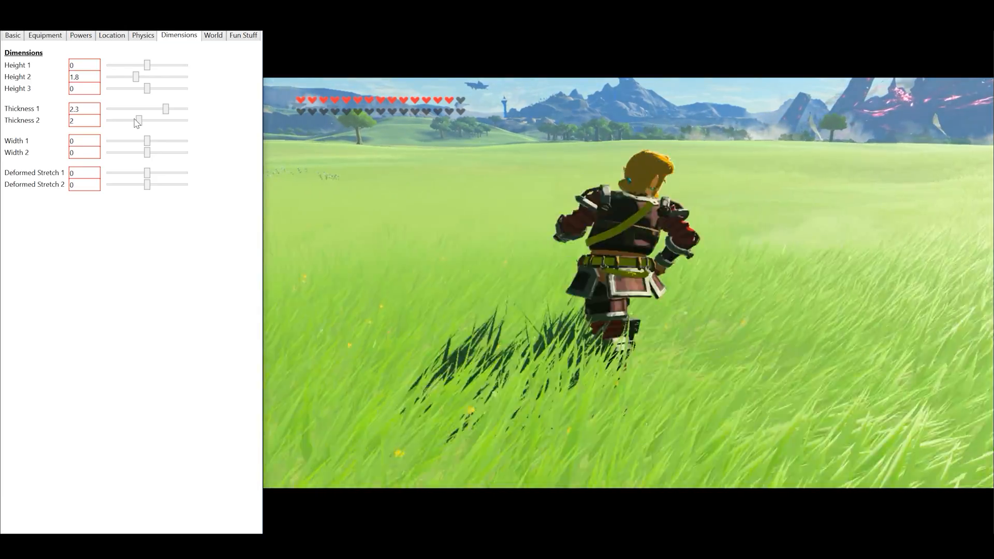
{"action": "left_click_drag", "start_coordinate": [137, 120], "coordinate": [132, 120]}
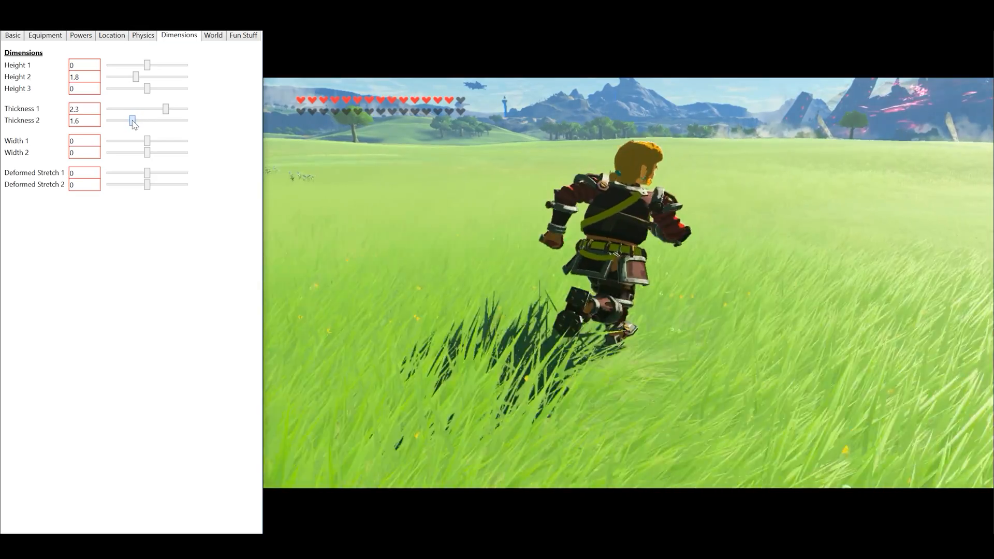
{"action": "left_click_drag", "start_coordinate": [134, 120], "coordinate": [123, 120]}
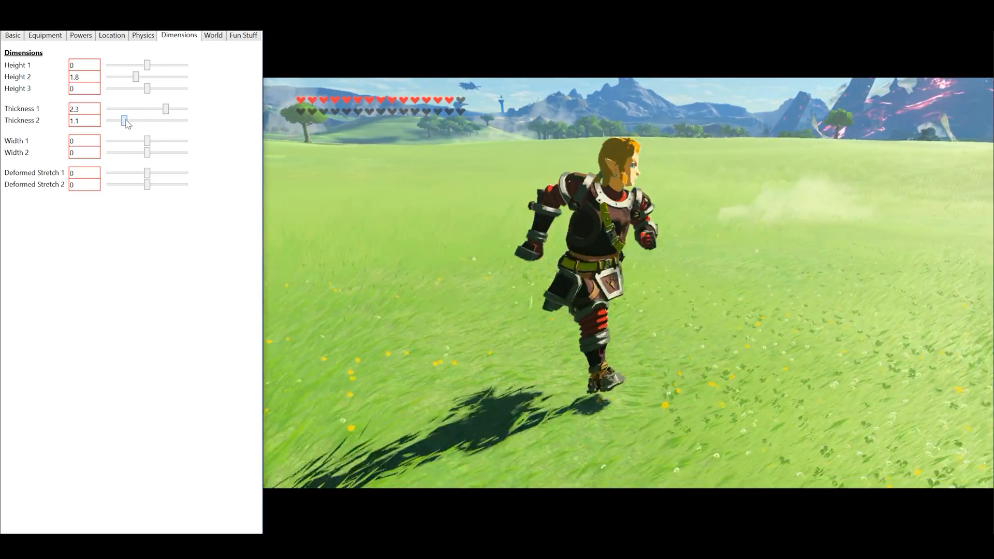
{"action": "left_click_drag", "start_coordinate": [125, 120], "coordinate": [113, 120]}
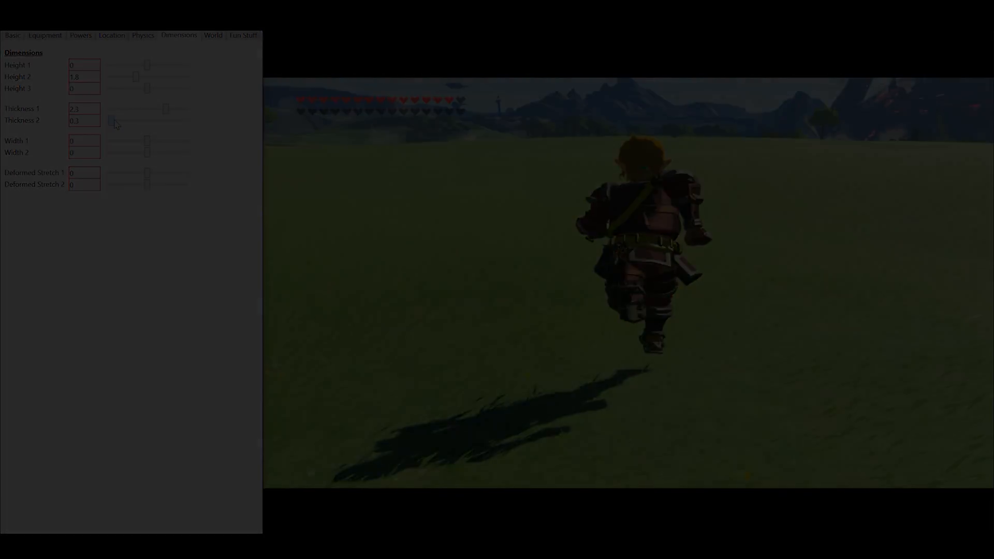
{"action": "left_click", "coordinate": [212, 35]}
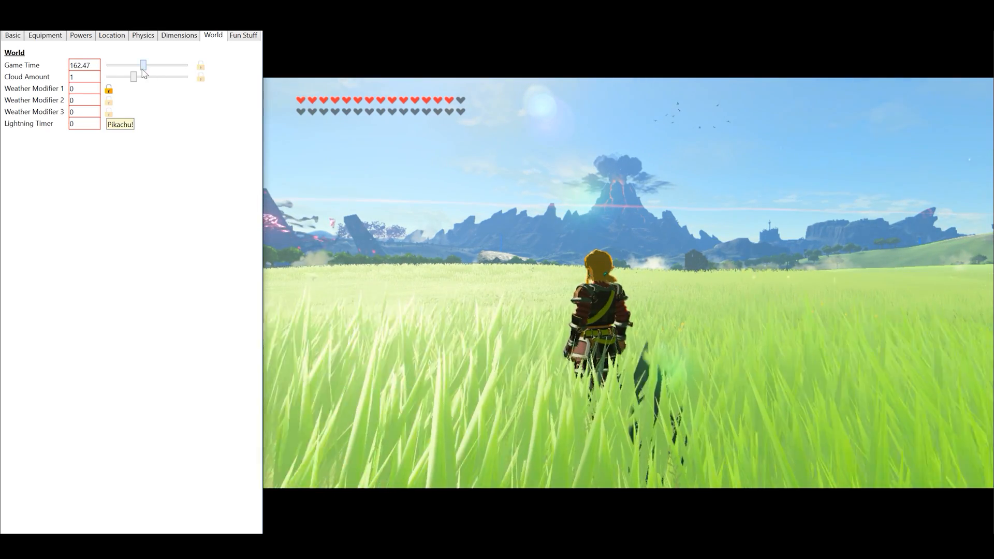
Step: Sweep the Game Time slider through sunset, daytime, dusk and night, ending near dawn
{"action": "left_click_drag", "start_coordinate": [143, 65], "coordinate": [168, 65]}
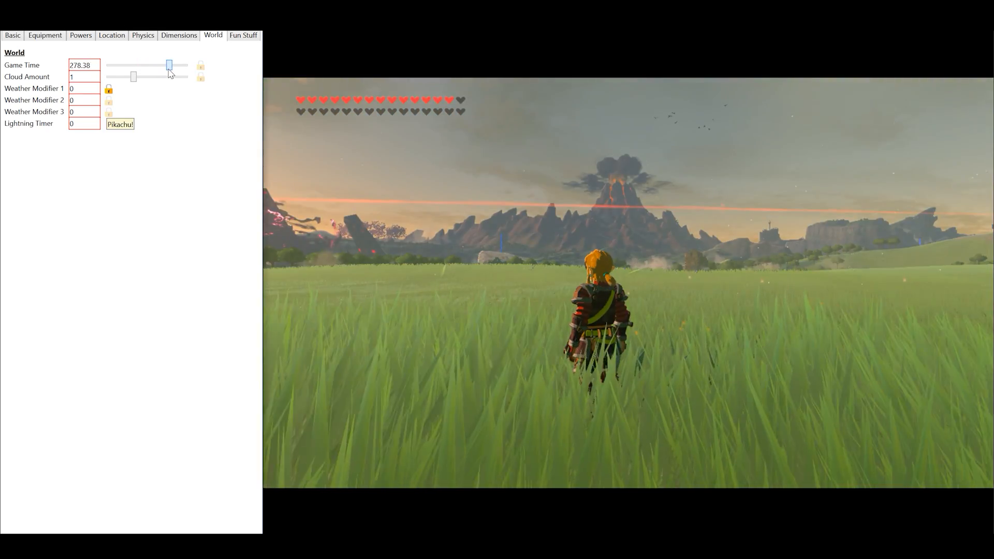
{"action": "left_click_drag", "start_coordinate": [170, 65], "coordinate": [135, 65]}
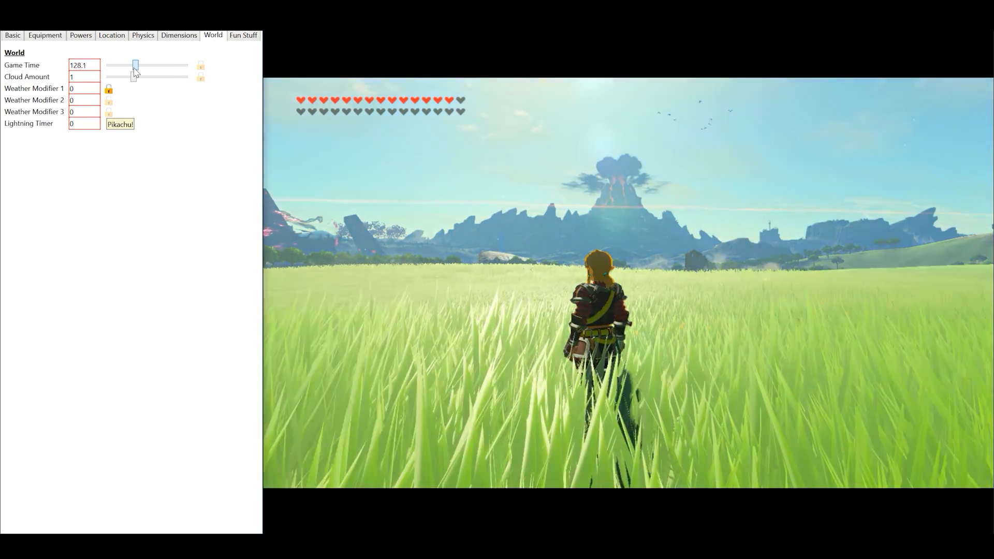
{"action": "left_click_drag", "start_coordinate": [135, 65], "coordinate": [126, 65]}
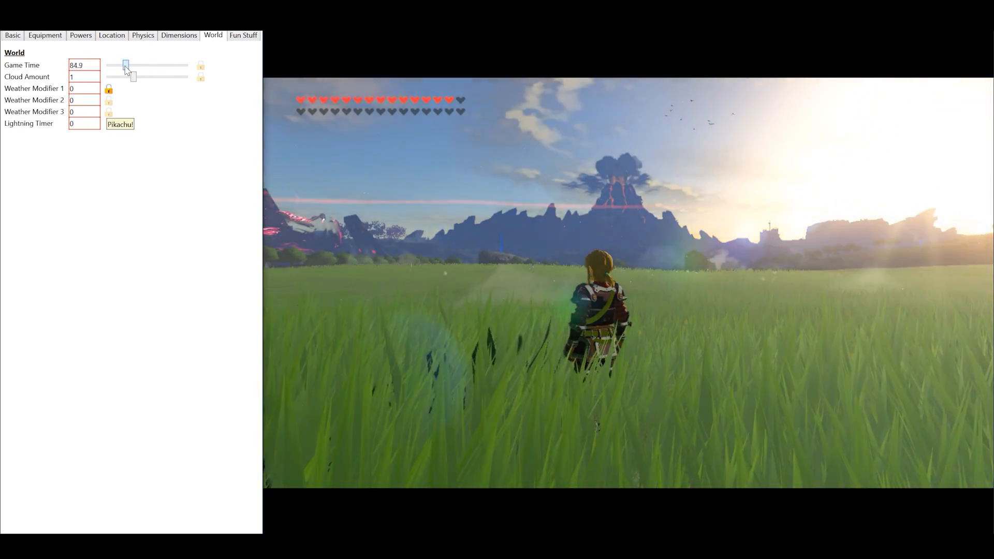
{"action": "left_click_drag", "start_coordinate": [126, 65], "coordinate": [174, 65]}
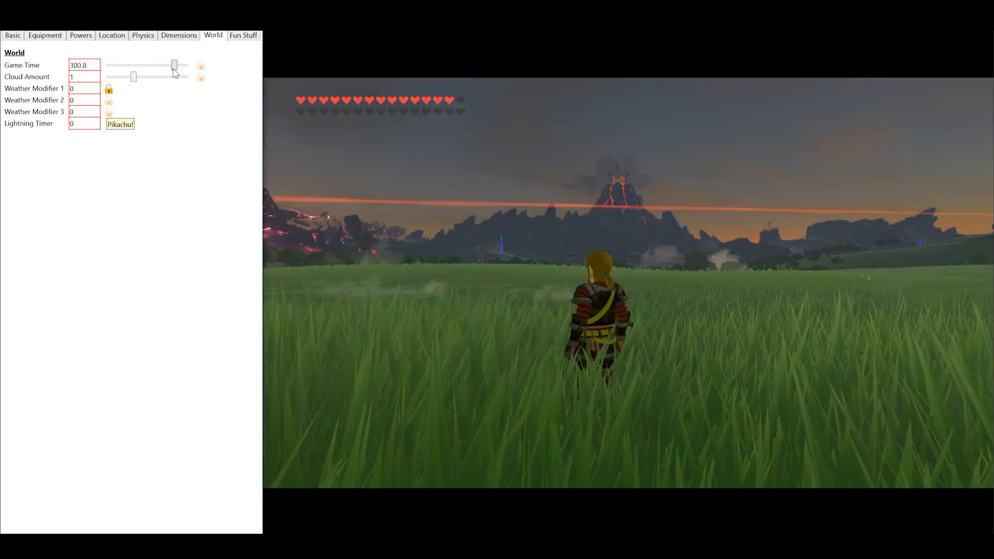
{"action": "left_click_drag", "start_coordinate": [173, 65], "coordinate": [122, 66]}
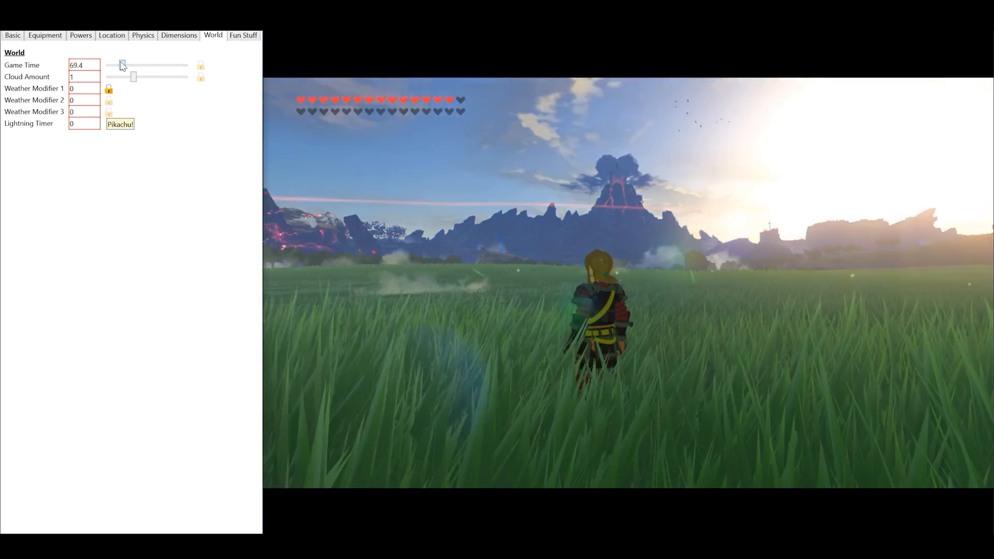
{"action": "left_click_drag", "start_coordinate": [123, 65], "coordinate": [112, 66]}
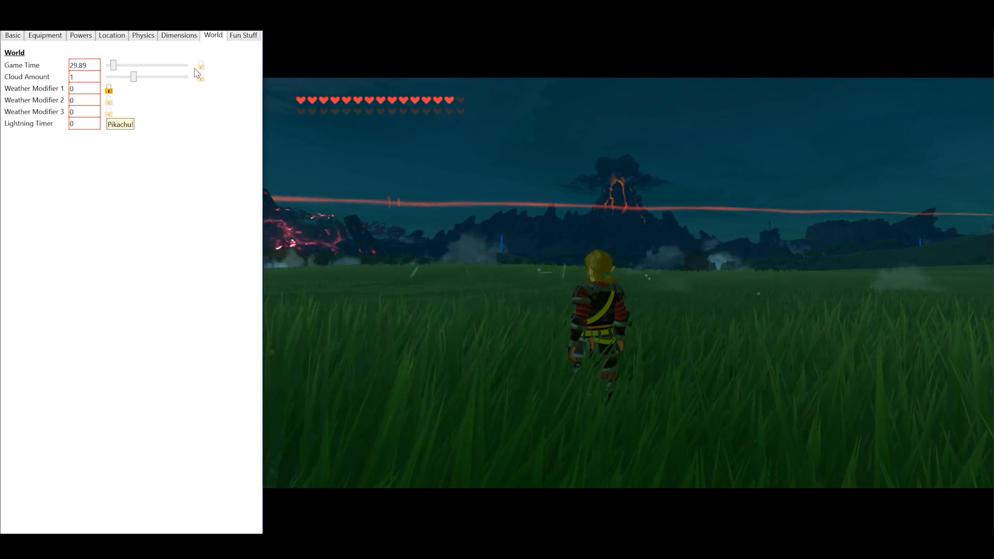
{"action": "left_click_drag", "start_coordinate": [113, 65], "coordinate": [114, 65]}
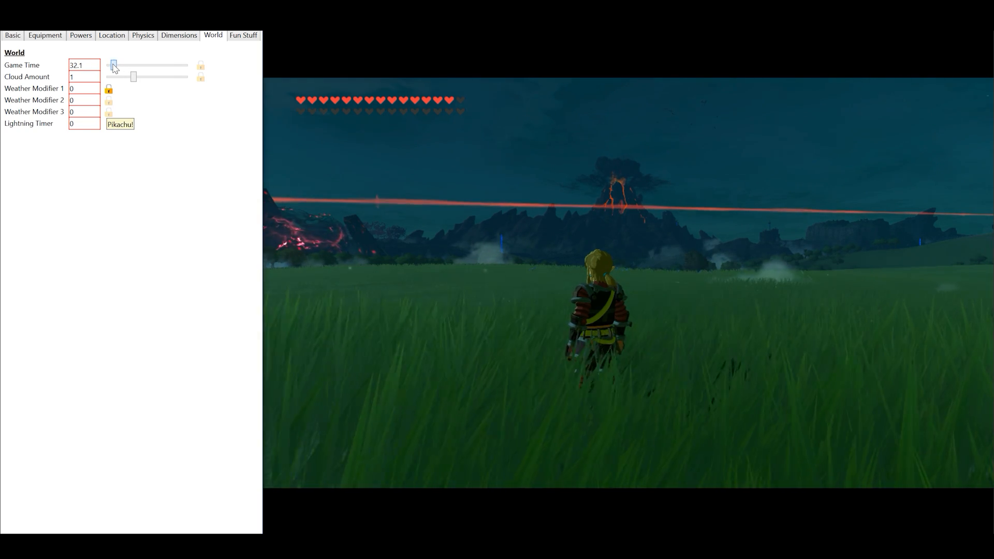
{"action": "left_click_drag", "start_coordinate": [113, 65], "coordinate": [120, 66]}
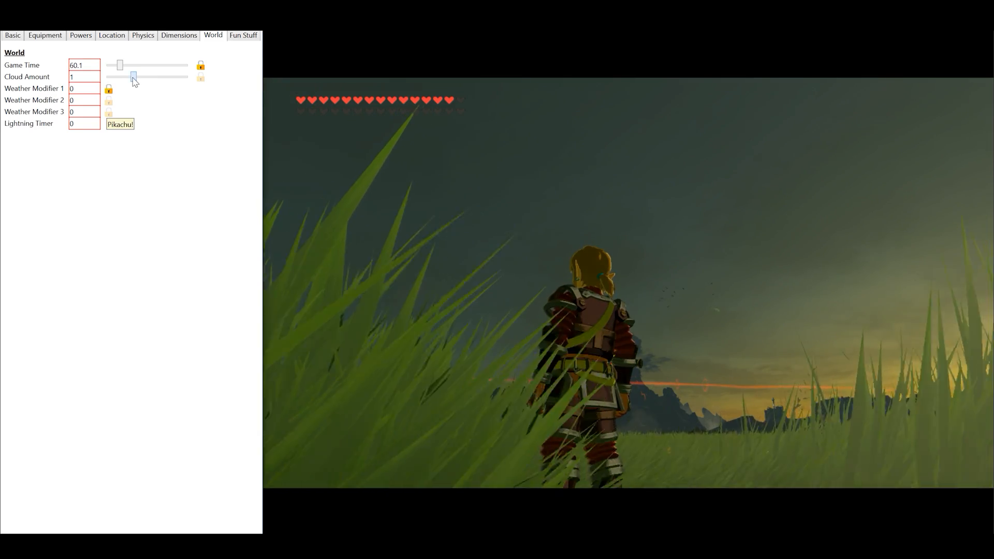
{"action": "left_click_drag", "start_coordinate": [131, 77], "coordinate": [136, 77]}
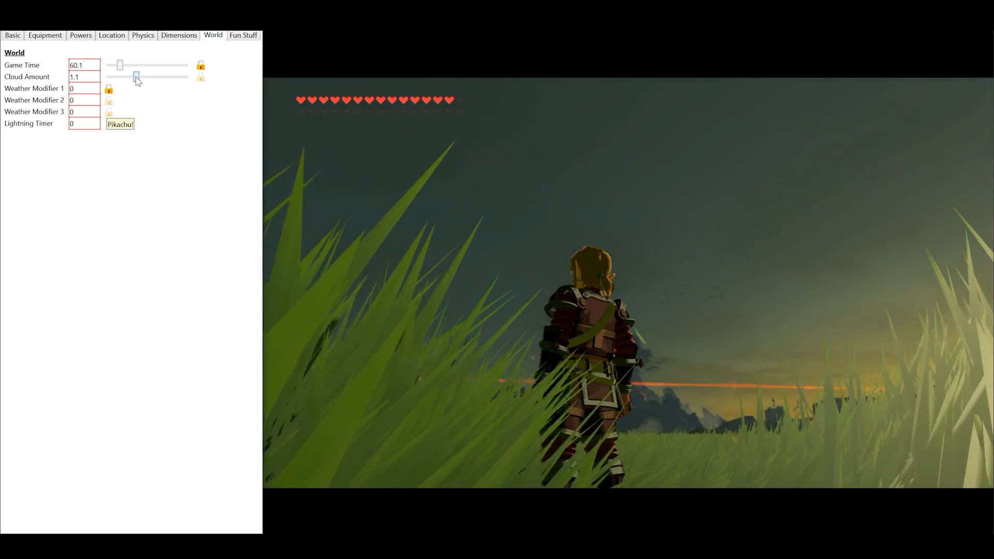
{"action": "left_click_drag", "start_coordinate": [137, 77], "coordinate": [113, 76]}
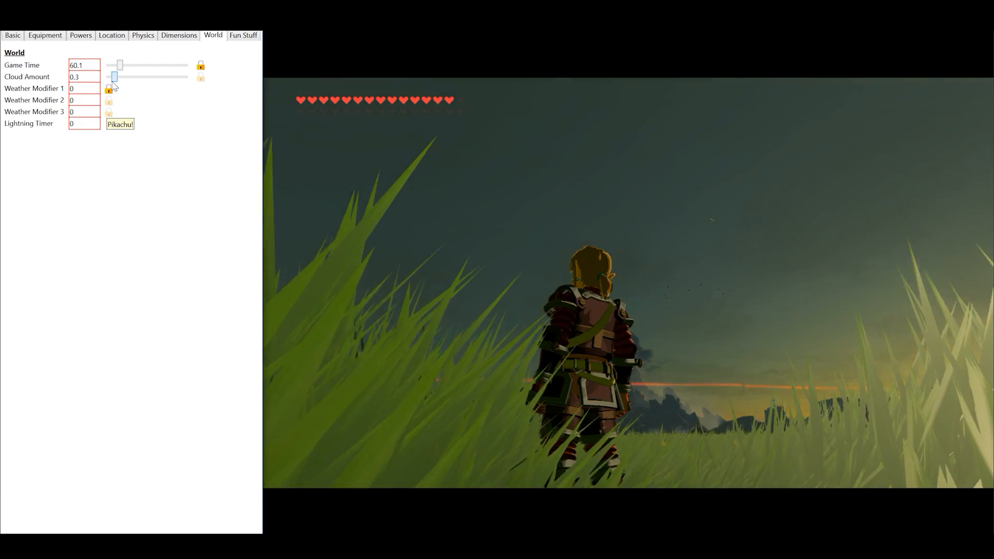
{"action": "left_click_drag", "start_coordinate": [113, 76], "coordinate": [130, 77]}
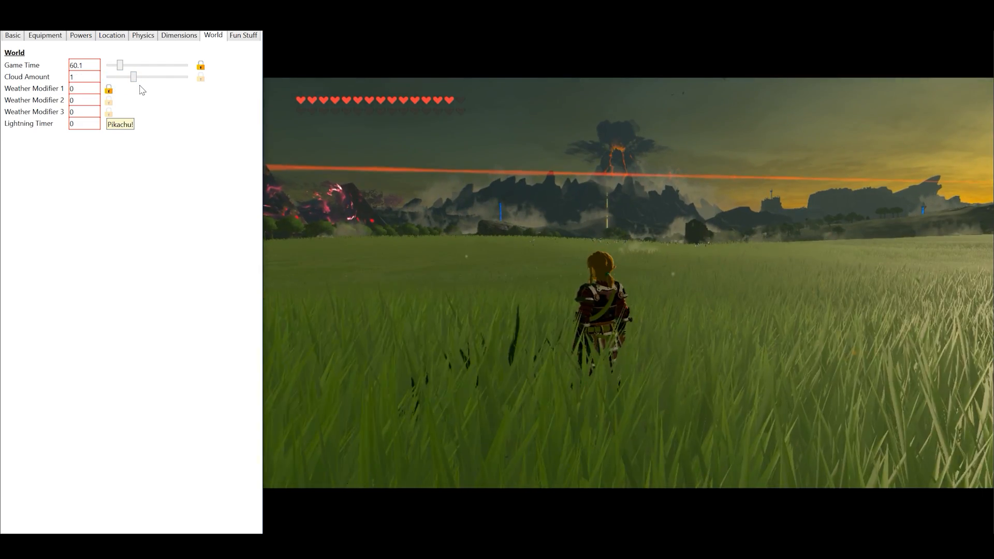
{"action": "left_click", "coordinate": [109, 89]}
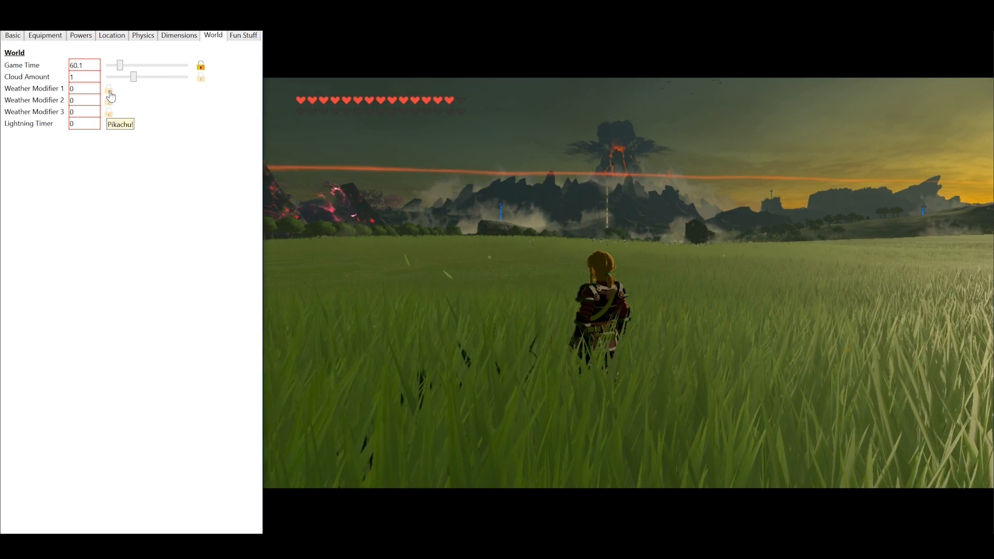
Step: Set Weather Modifier 2 and 3 to 4, darkening the sky with grass fires
{"action": "left_click", "coordinate": [84, 88]}
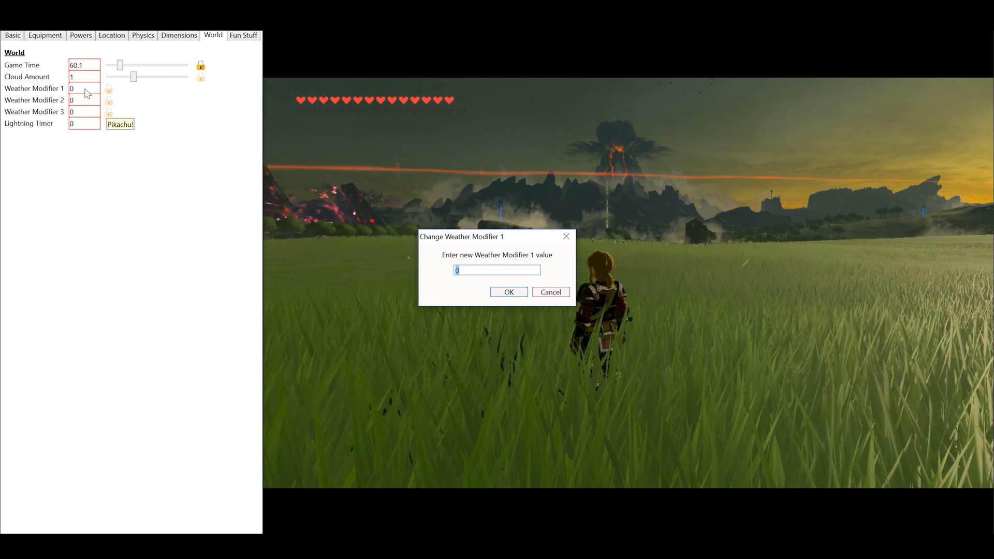
{"action": "left_click", "coordinate": [507, 292]}
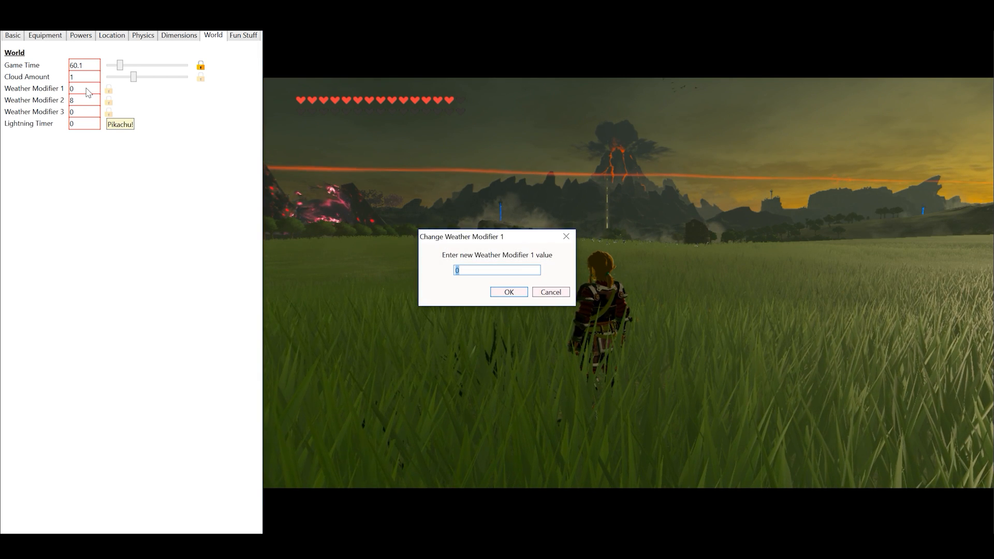
{"action": "left_click", "coordinate": [507, 292]}
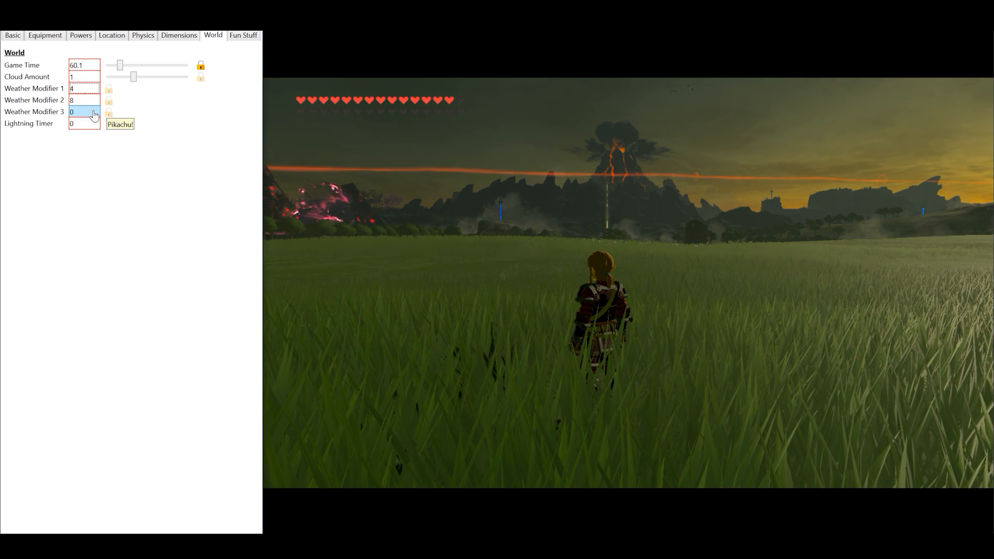
{"action": "left_click", "coordinate": [84, 112]}
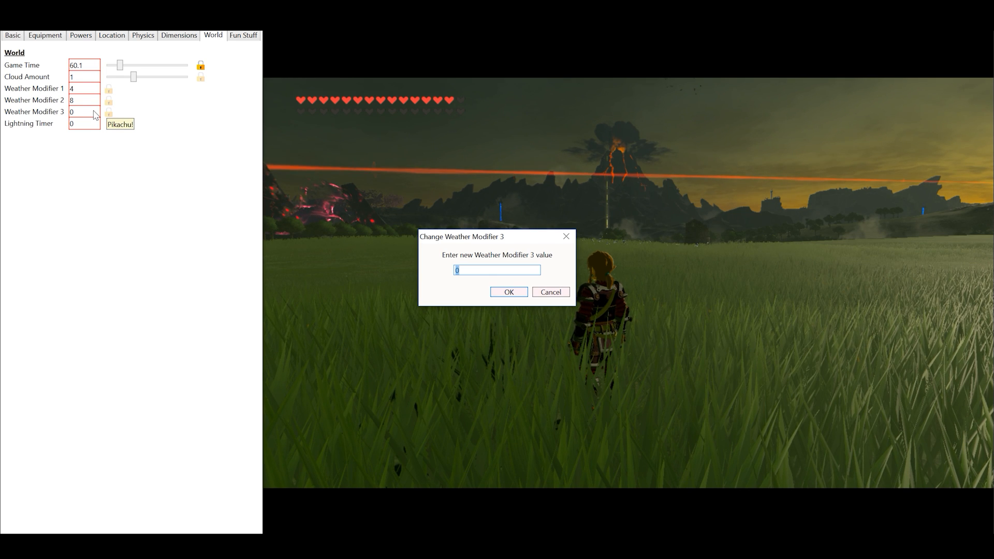
{"action": "left_click", "coordinate": [508, 292]}
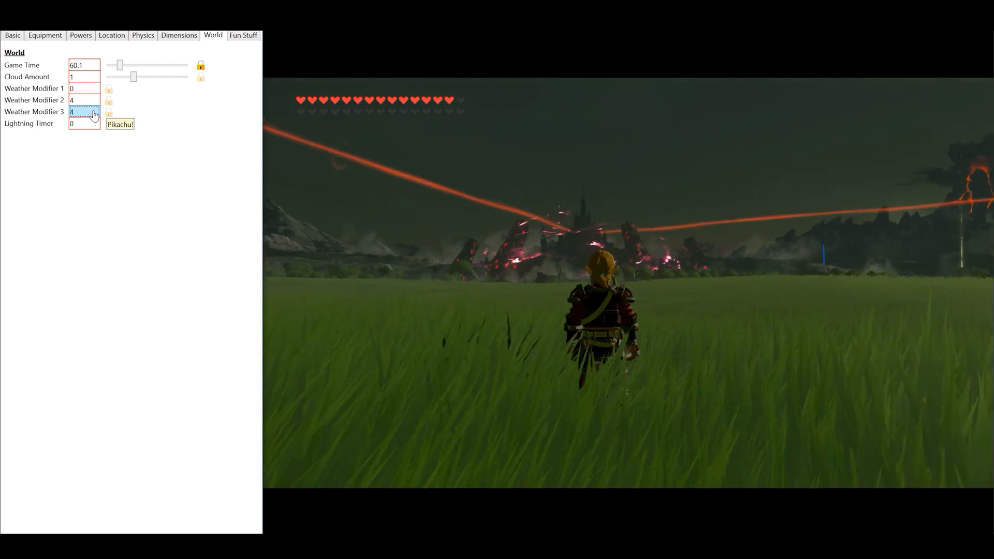
{"action": "left_click", "coordinate": [120, 123]}
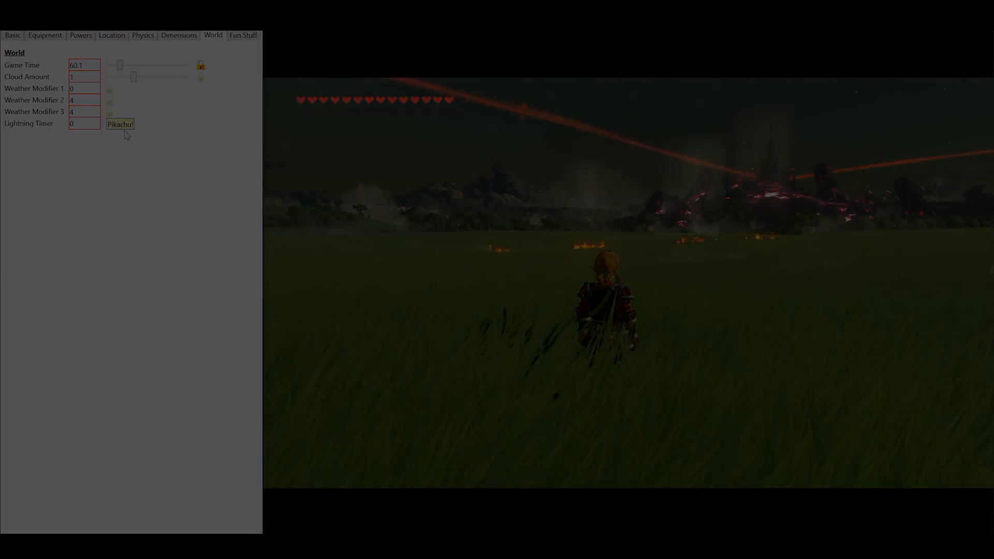
Step: Turn on the Body Disconnect effects so only Link's head floats
{"action": "left_click", "coordinate": [242, 35]}
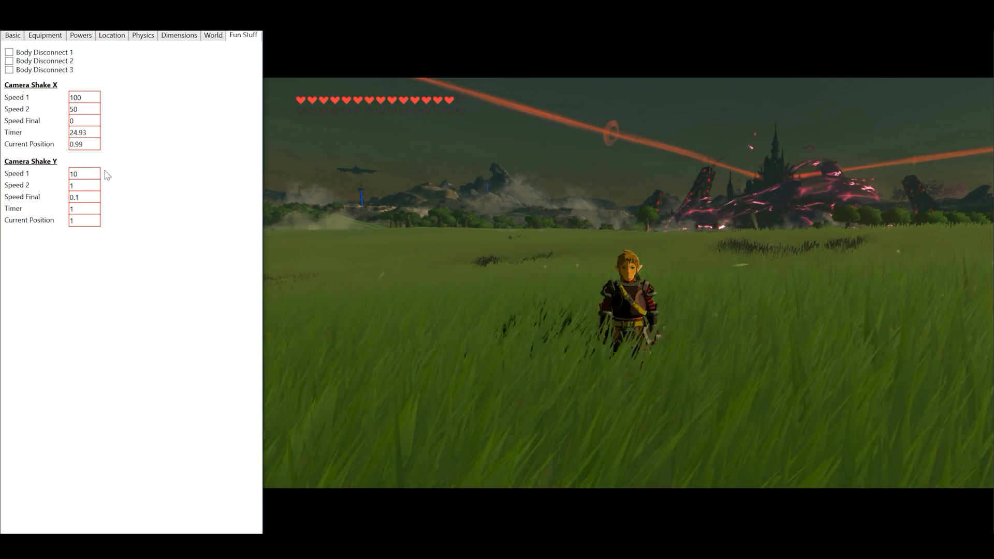
{"action": "left_click", "coordinate": [10, 61]}
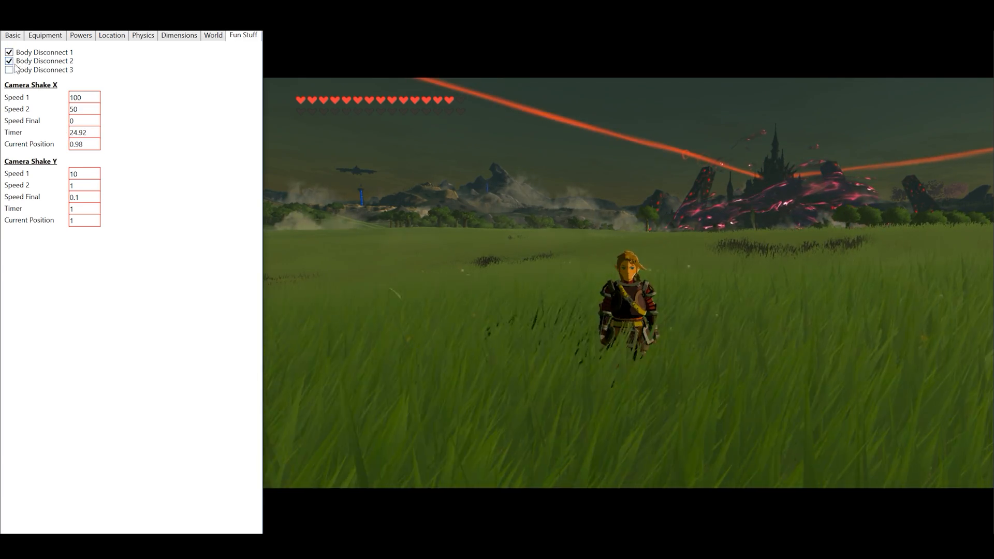
{"action": "left_click", "coordinate": [9, 69]}
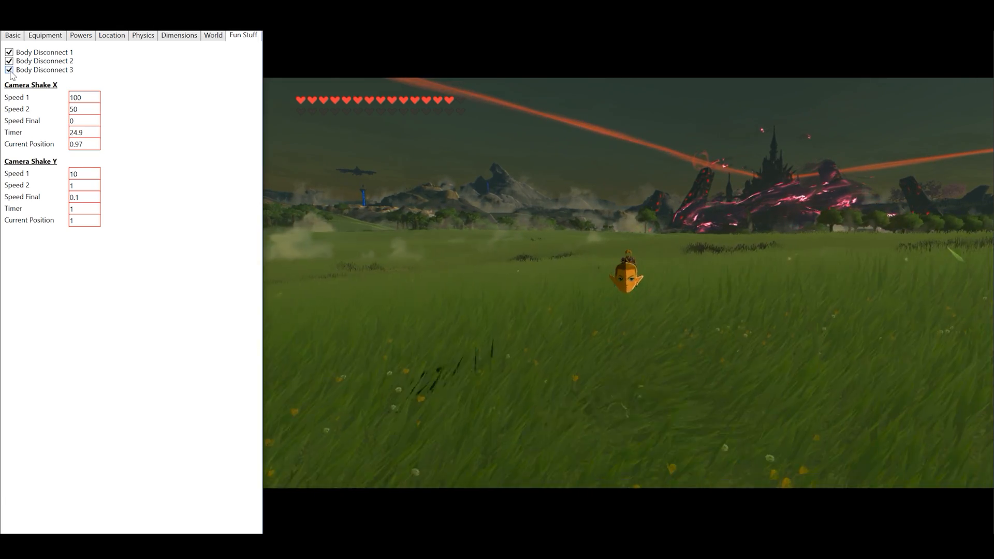
Step: Turn Body Disconnect 1, 2 and 3 off again, restoring Link
{"action": "left_click", "coordinate": [9, 69]}
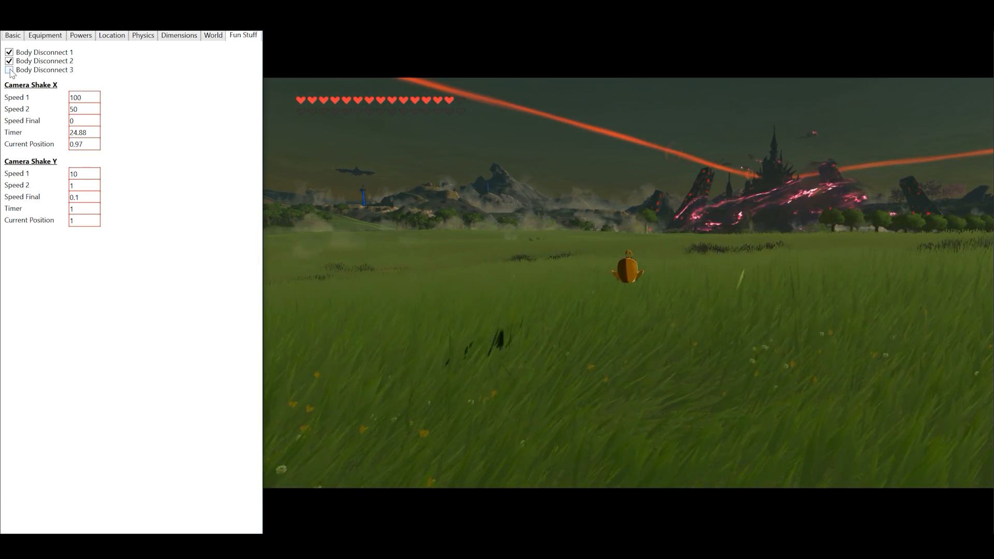
{"action": "left_click", "coordinate": [10, 61]}
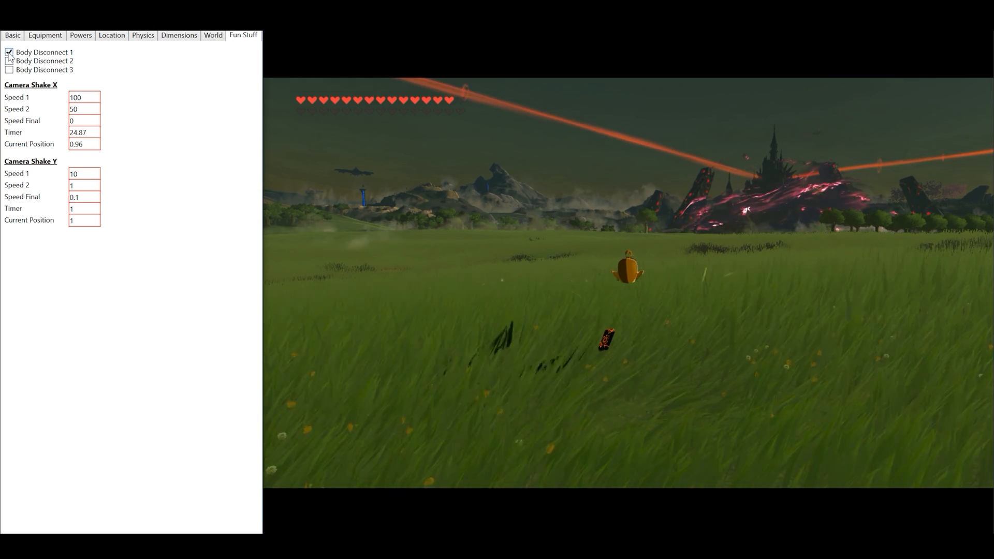
{"action": "left_click", "coordinate": [9, 52]}
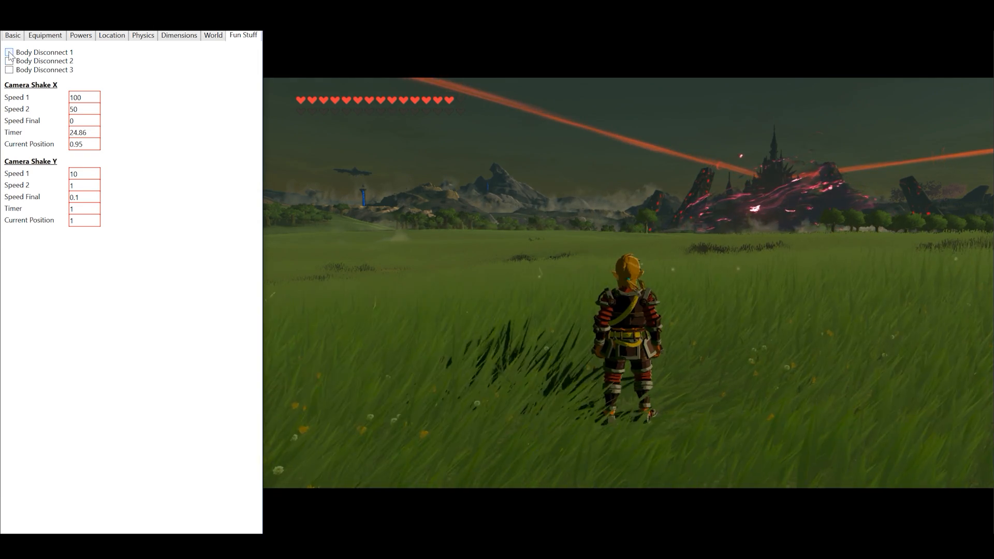
{"action": "left_click", "coordinate": [9, 52]}
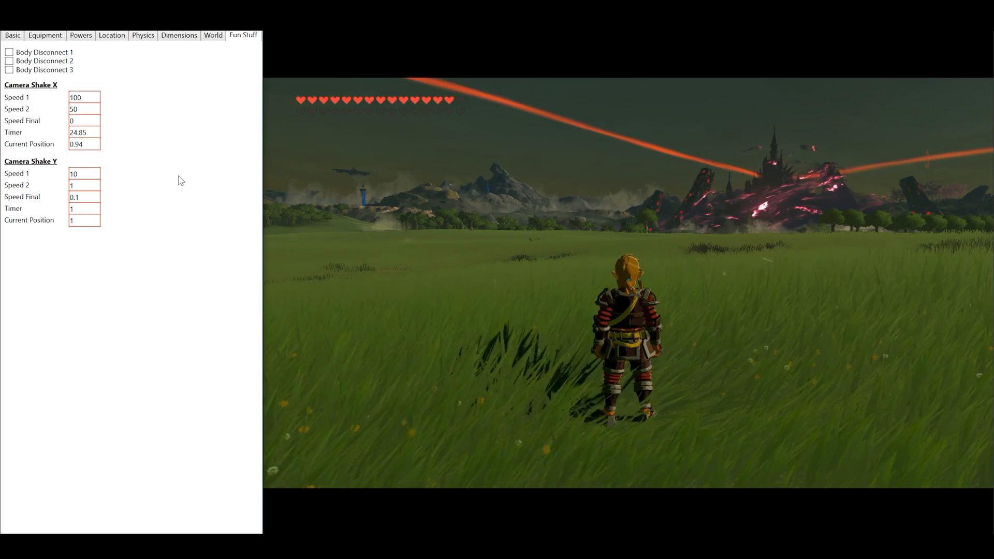